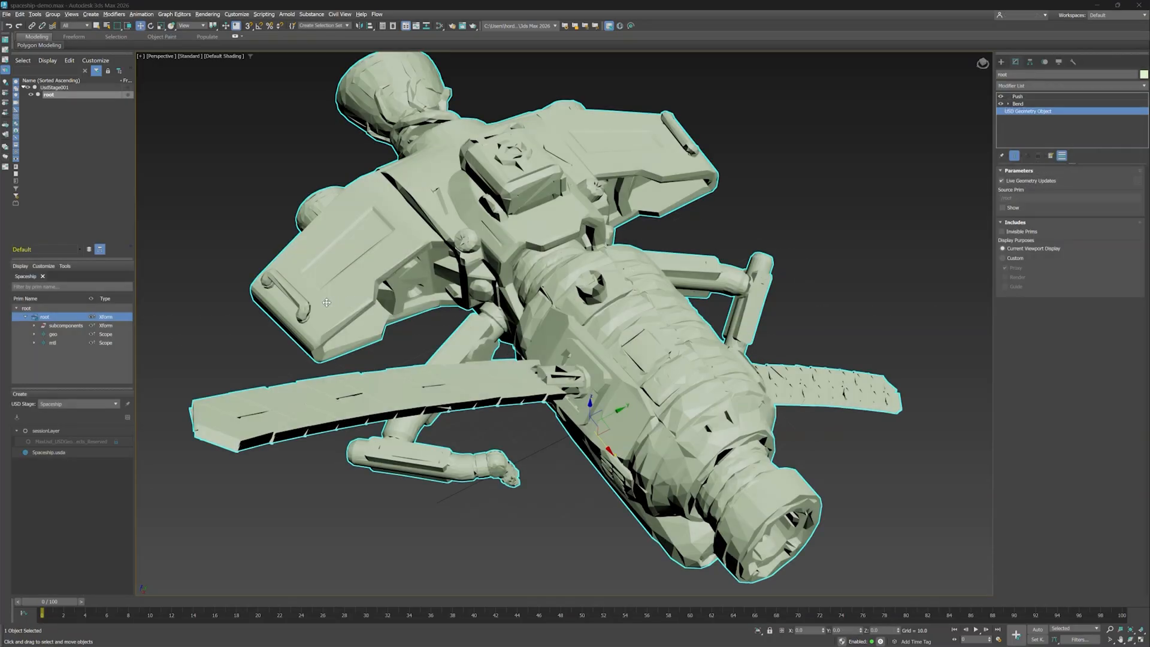
Scroll through the help guide from promoting prims down to the Duplicate as USD data section
right_click(45, 317)
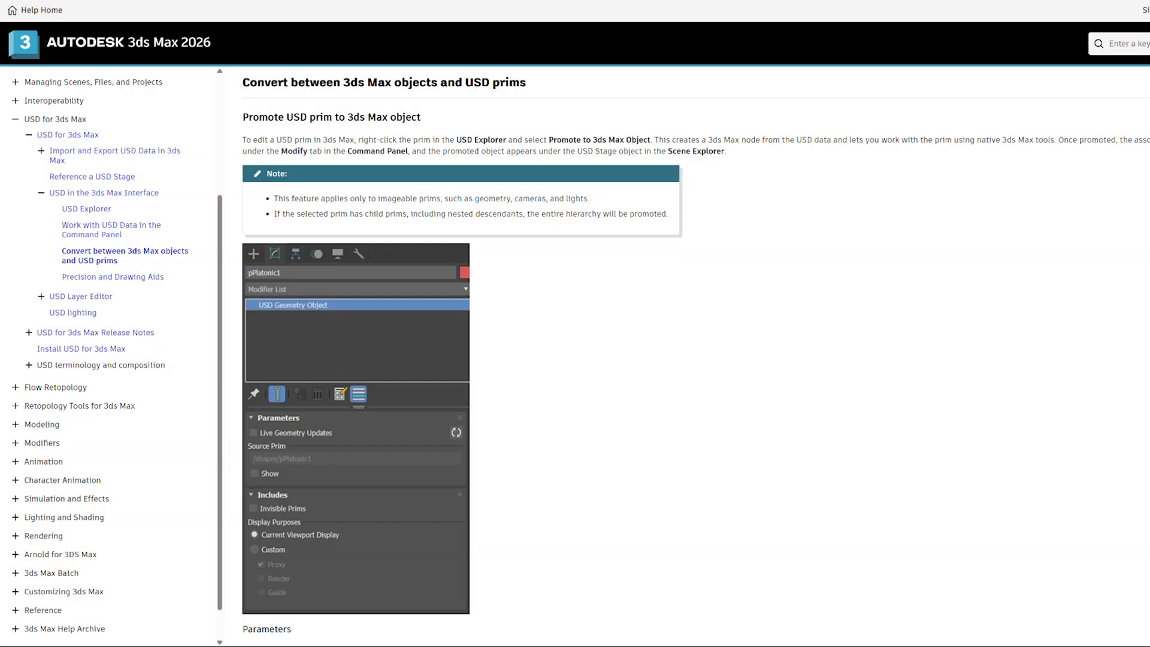
scroll(down, 3)
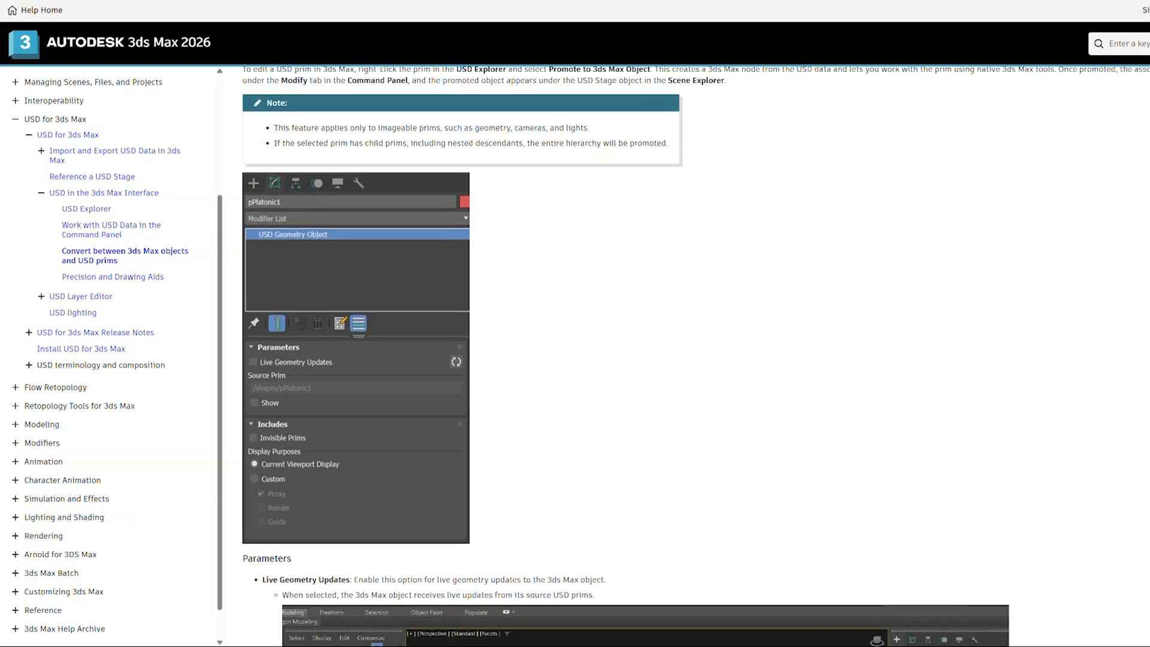
scroll(down, 3)
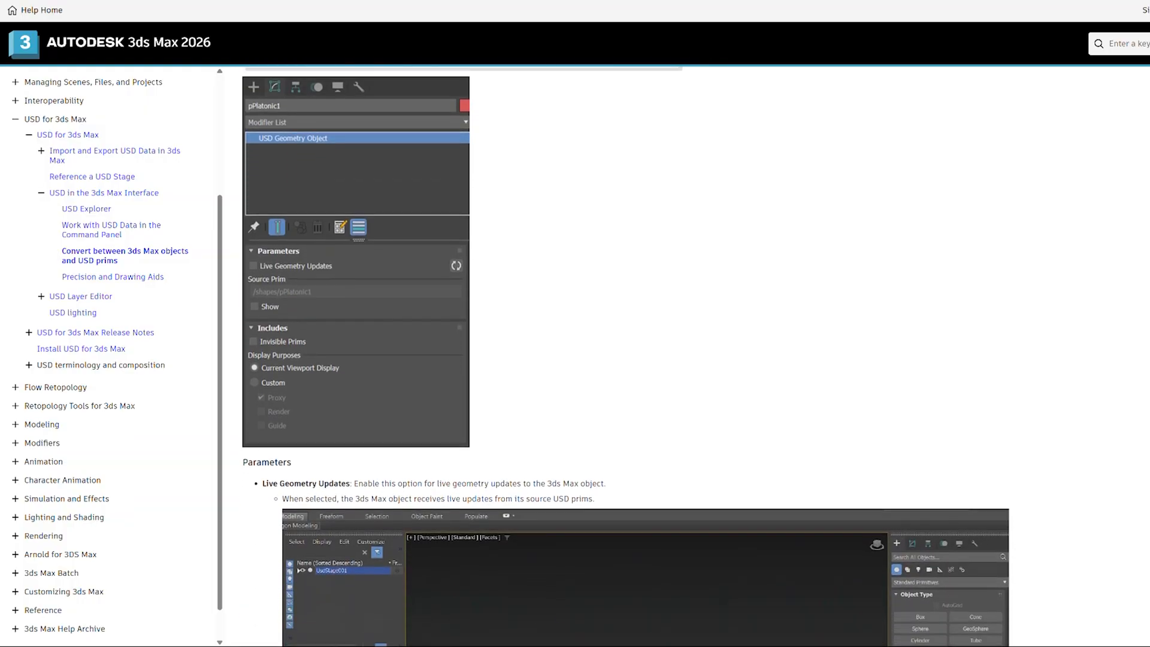
scroll(down, 3)
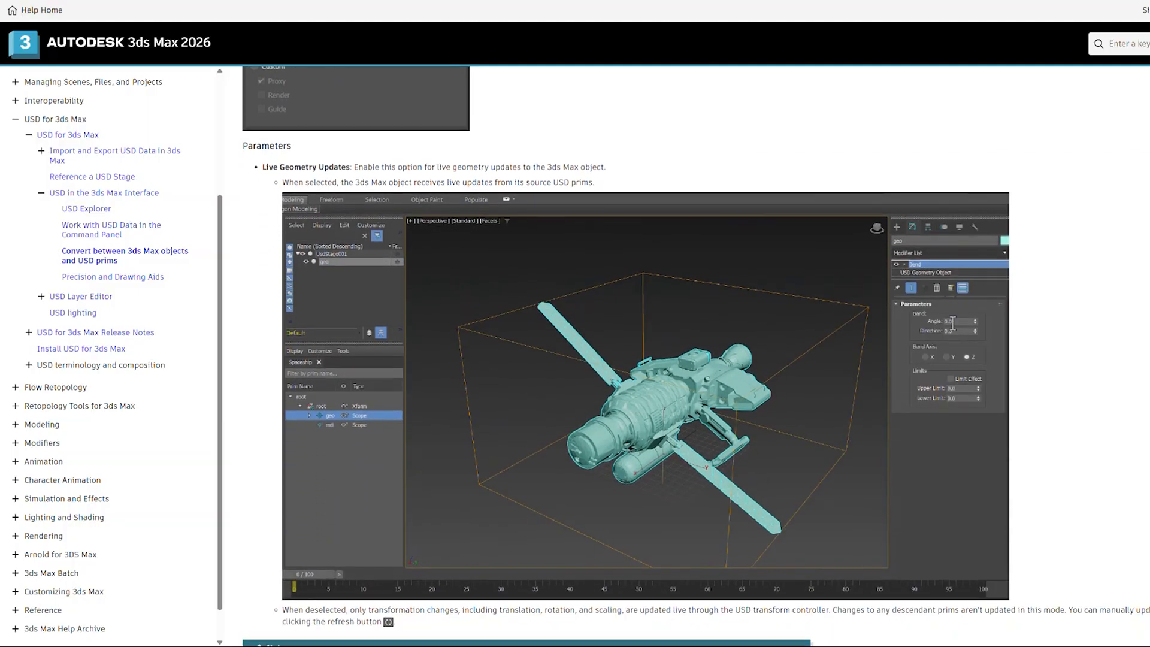
scroll(down, 3)
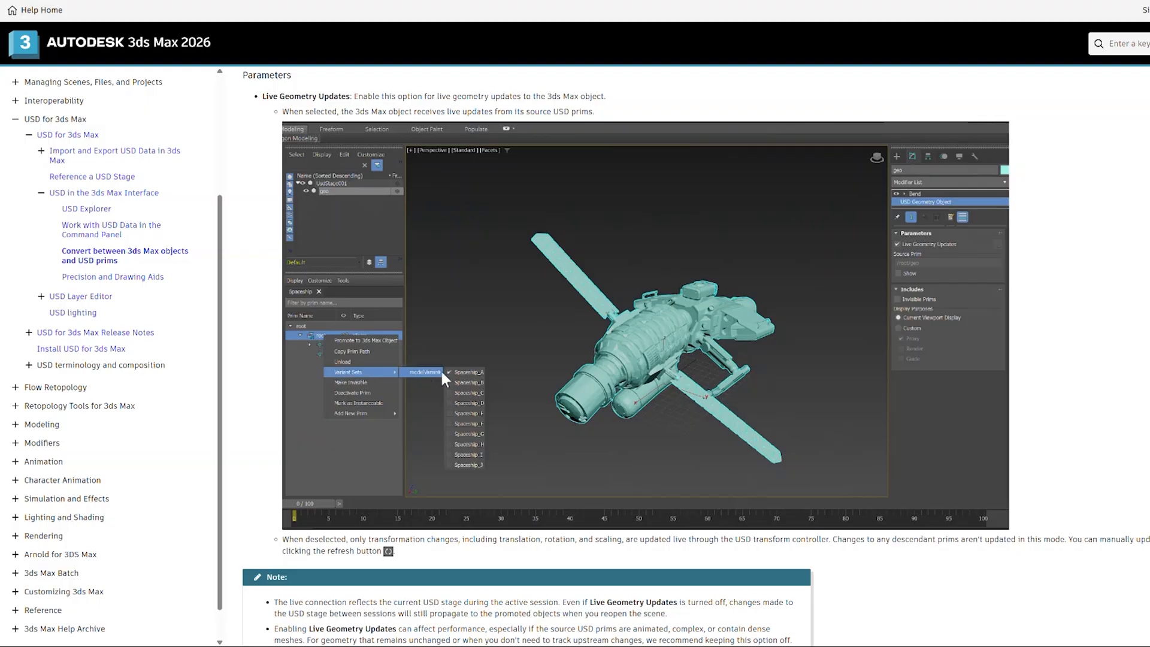
scroll(down, 3)
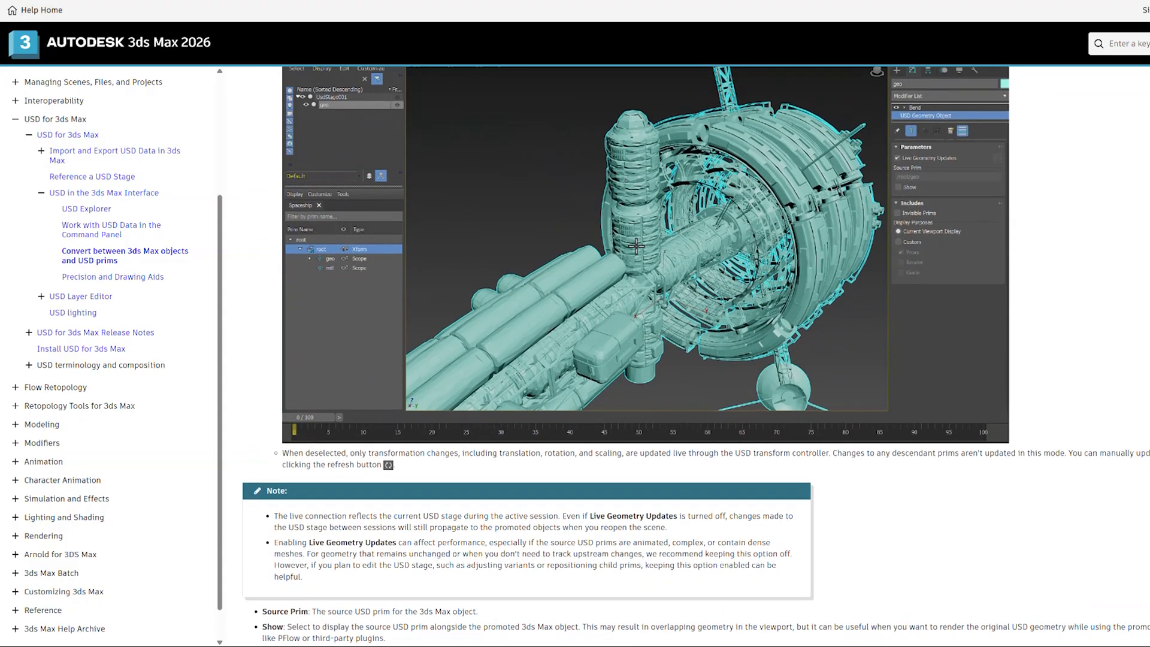
scroll(down, 3)
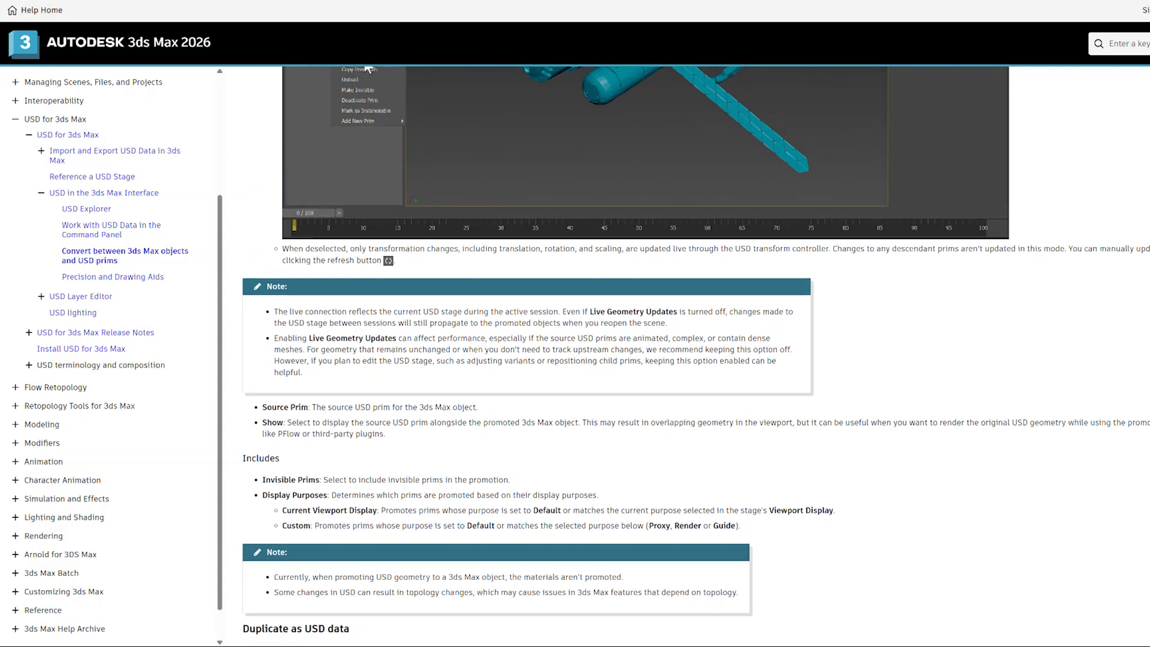
scroll(down, 3)
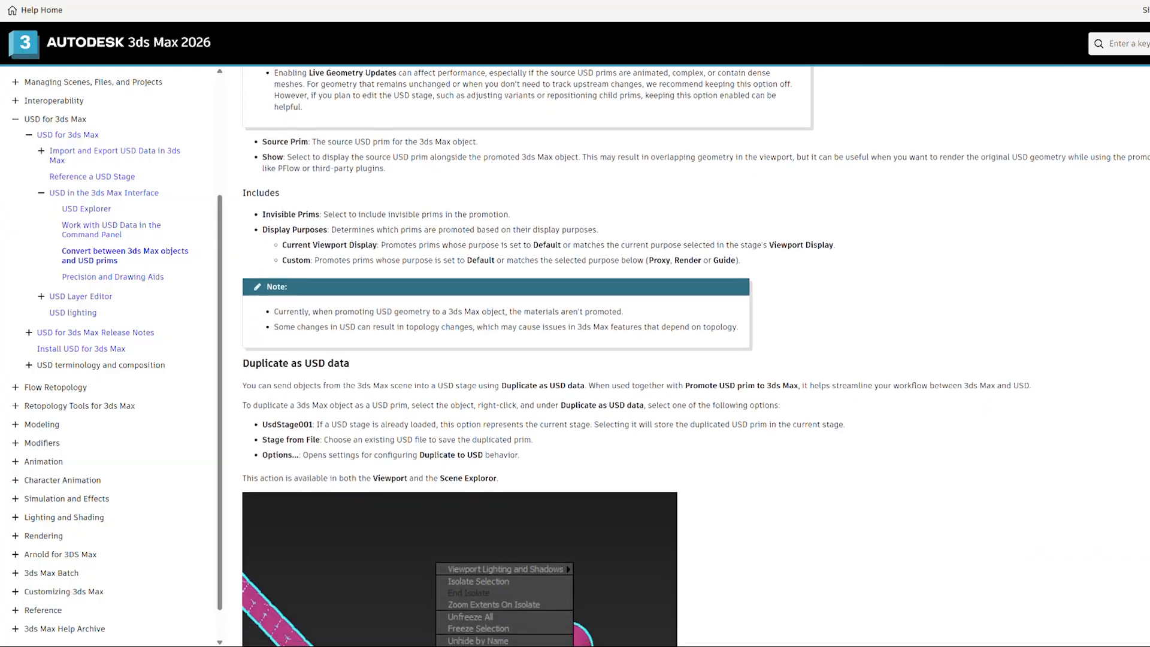
scroll(down, 3)
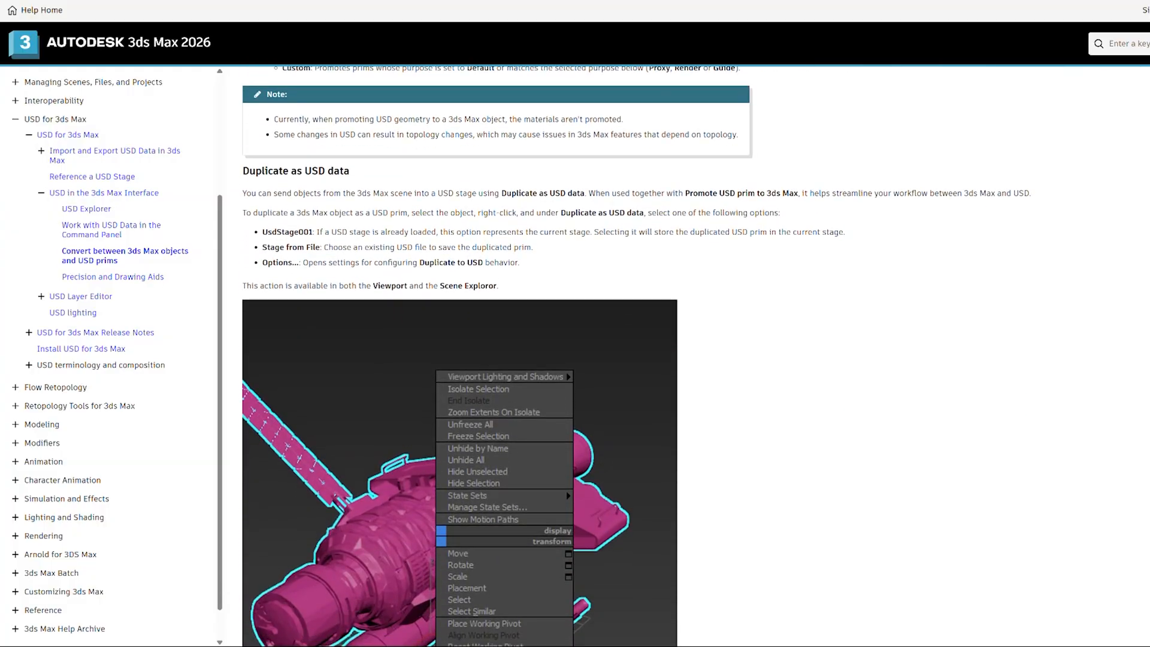
scroll(down, 3)
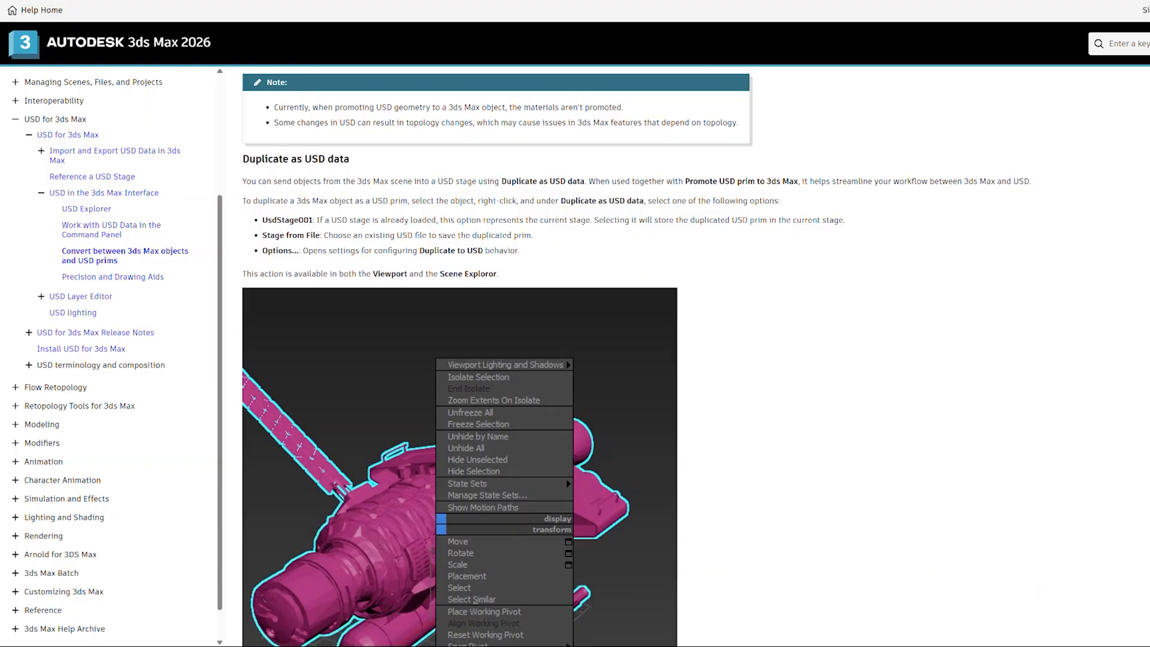
scroll(down, 3)
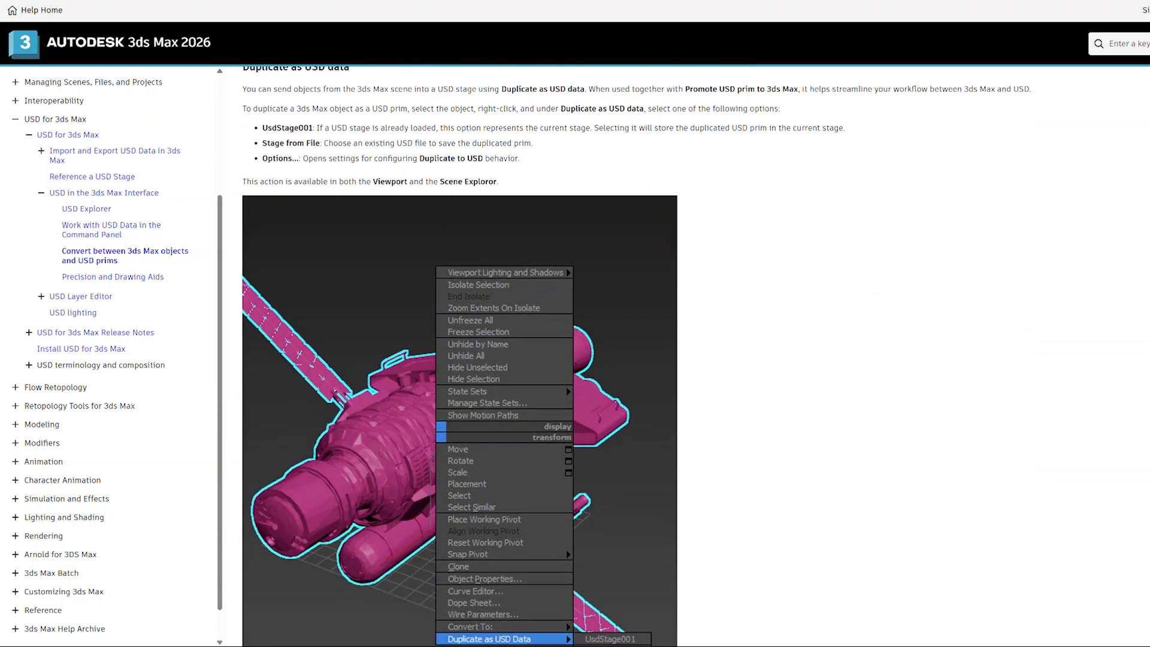
scroll(down, 3)
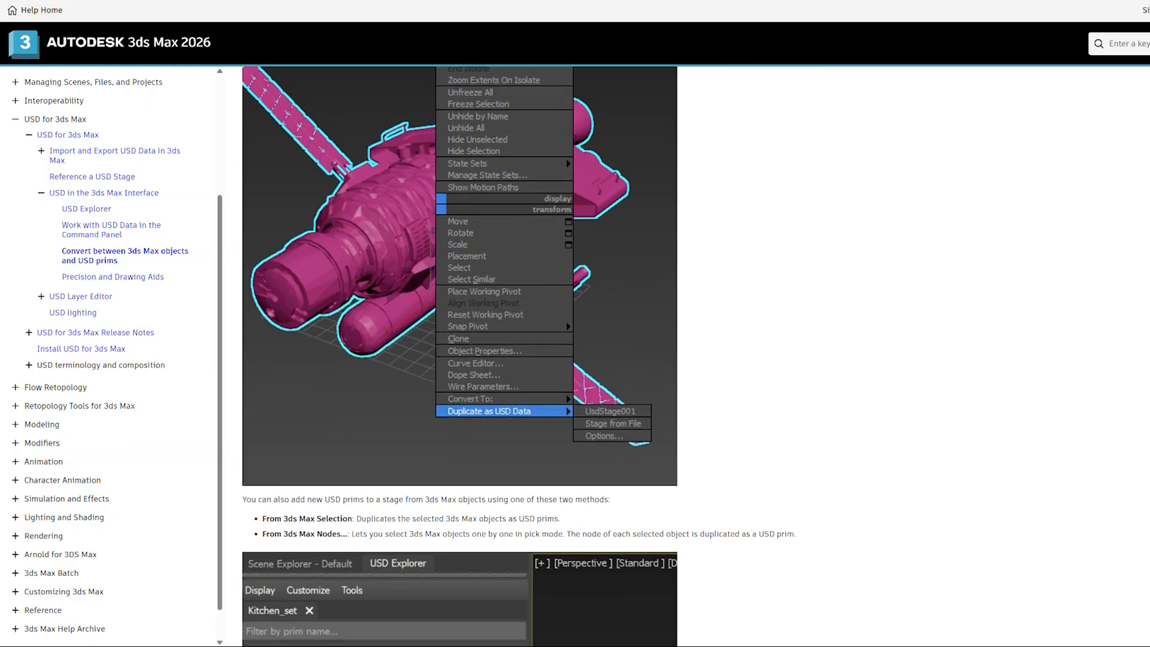
scroll(down, 3)
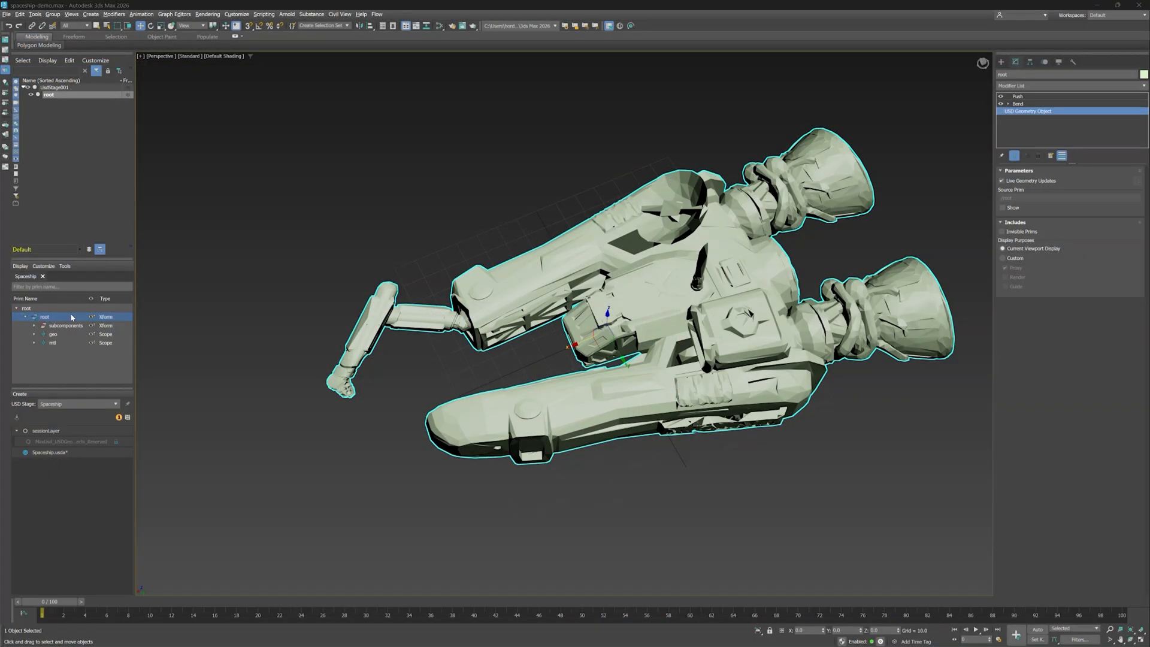
right_click(44, 316)
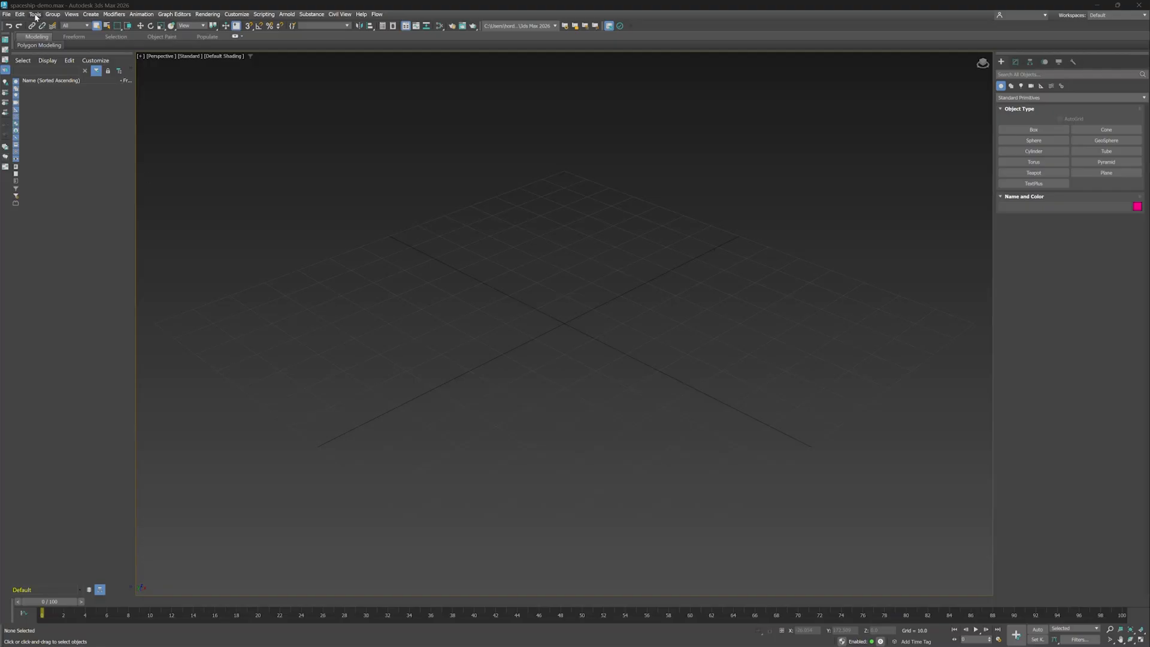
Bring up the USD Explorer from Tools > USD and dock it into the left panel
click(36, 14)
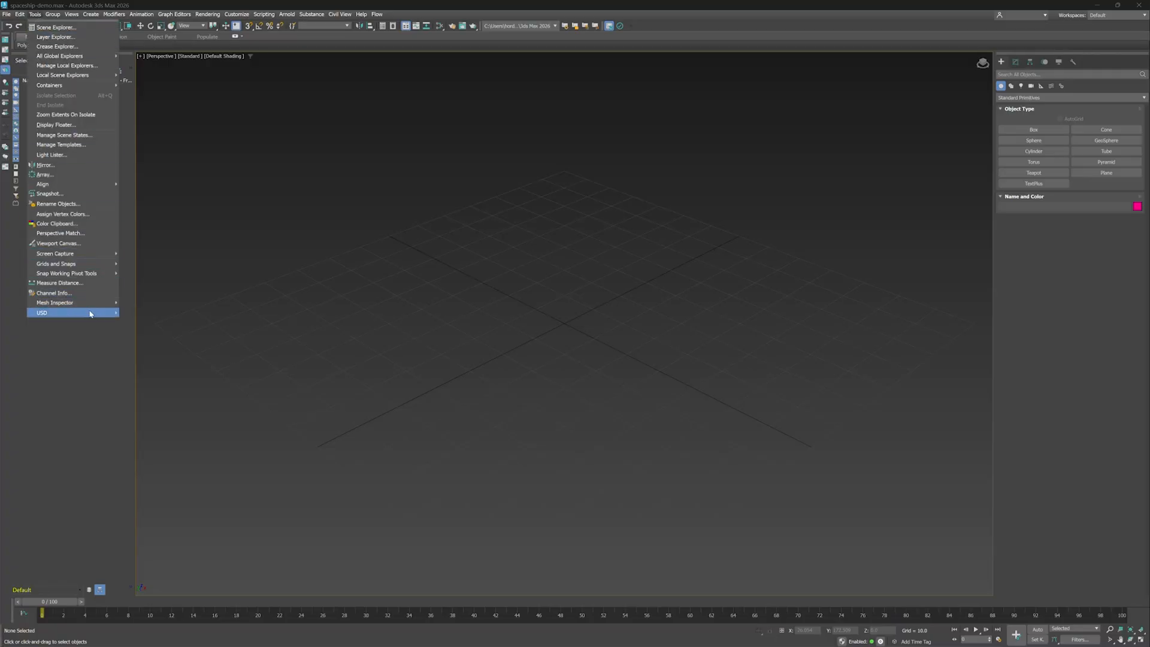
click(72, 313)
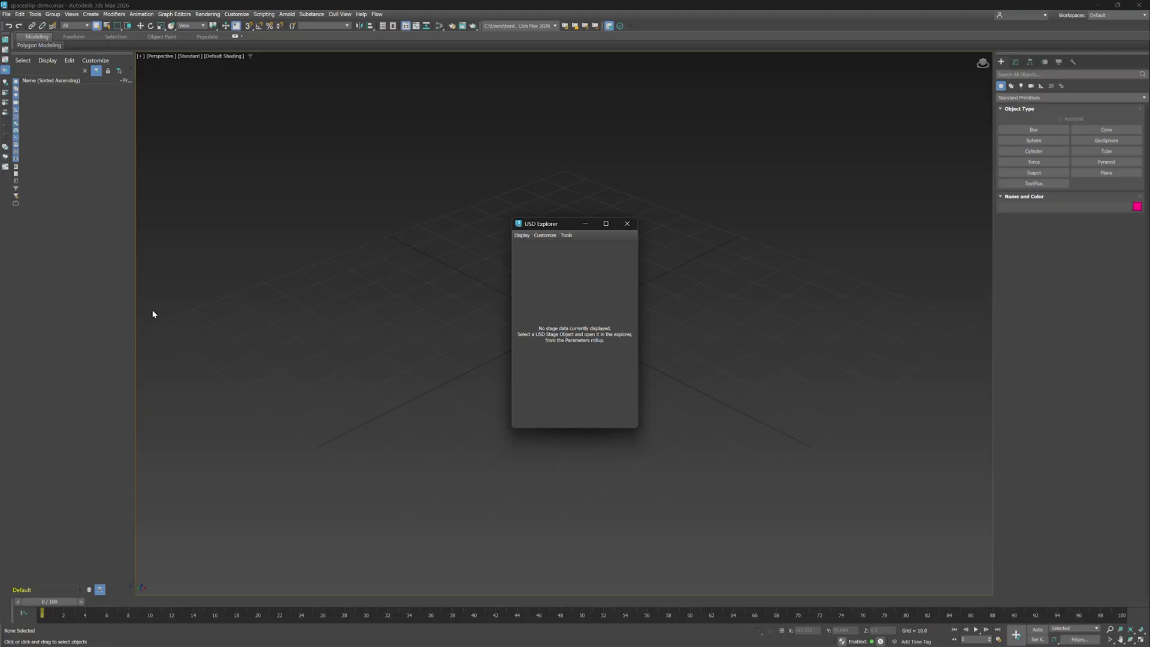
mouse_move(48, 26)
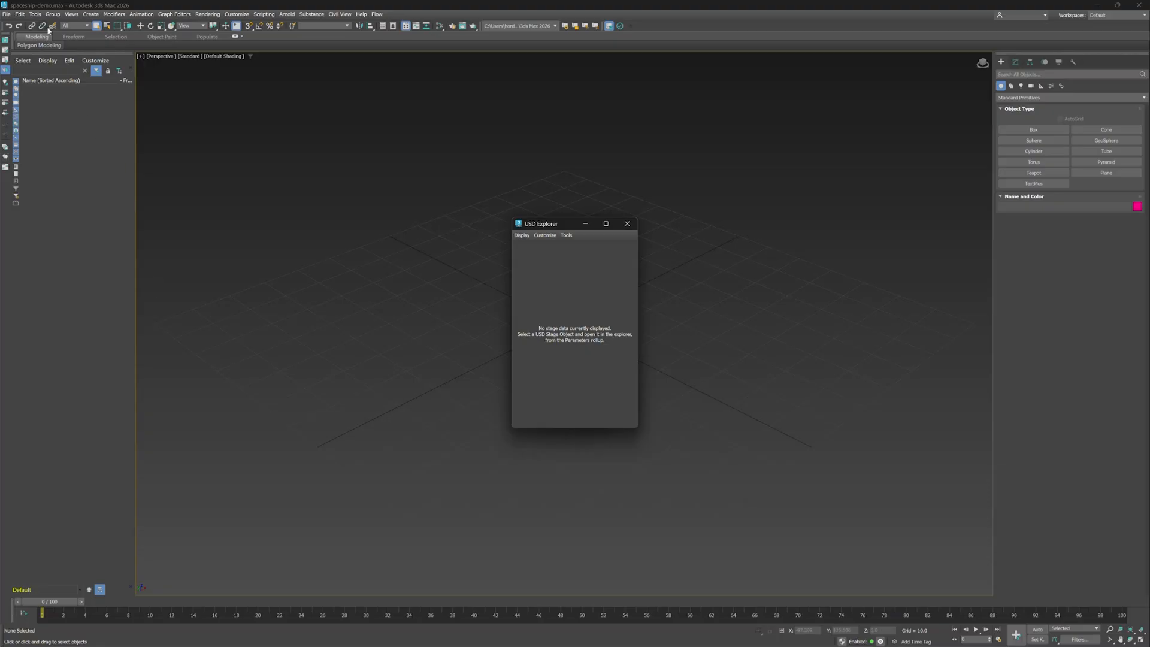
click(37, 14)
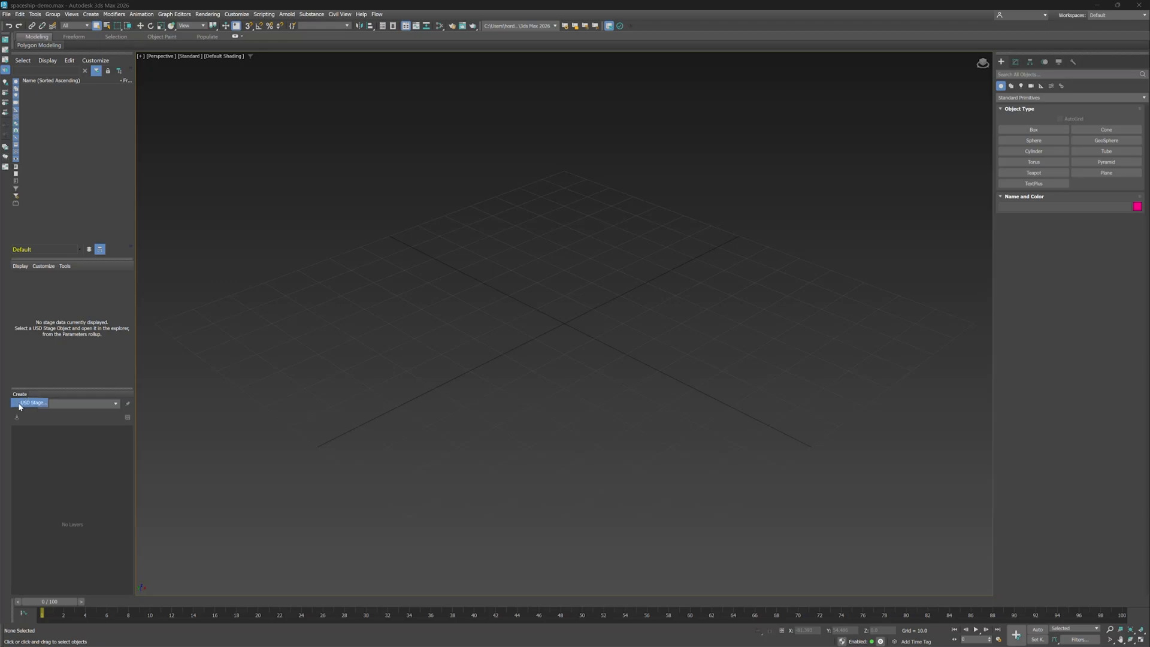
Create a USD Stage from Spaceship.usda with its root selected, then orbit around the loaded ship
click(34, 403)
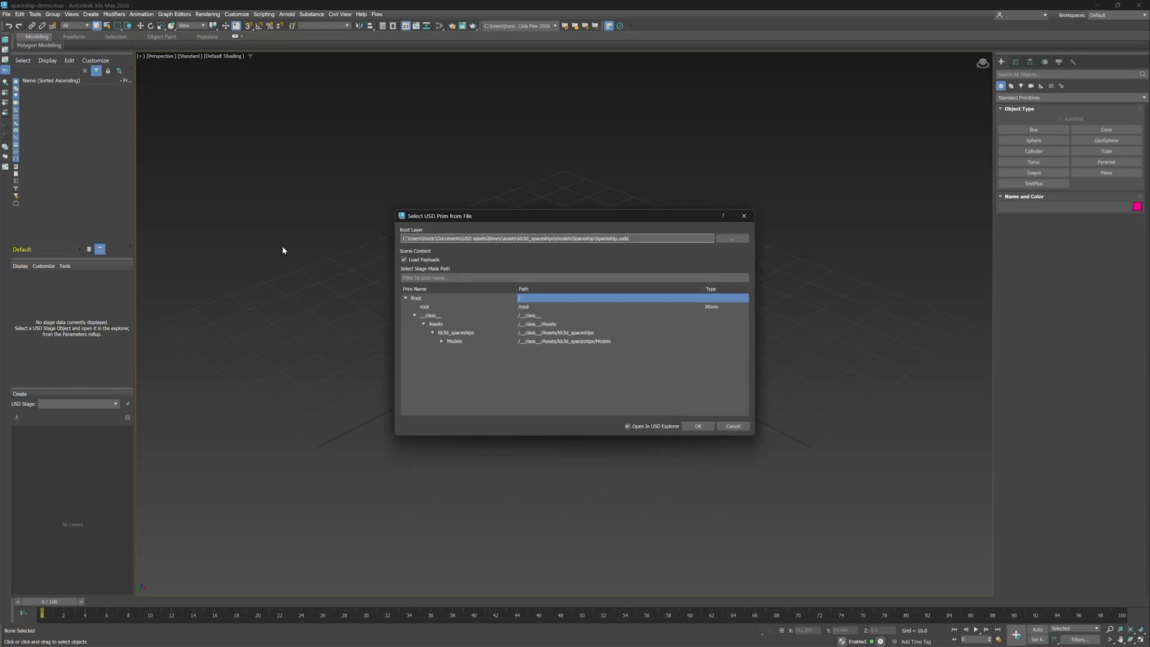
mouse_move(709, 398)
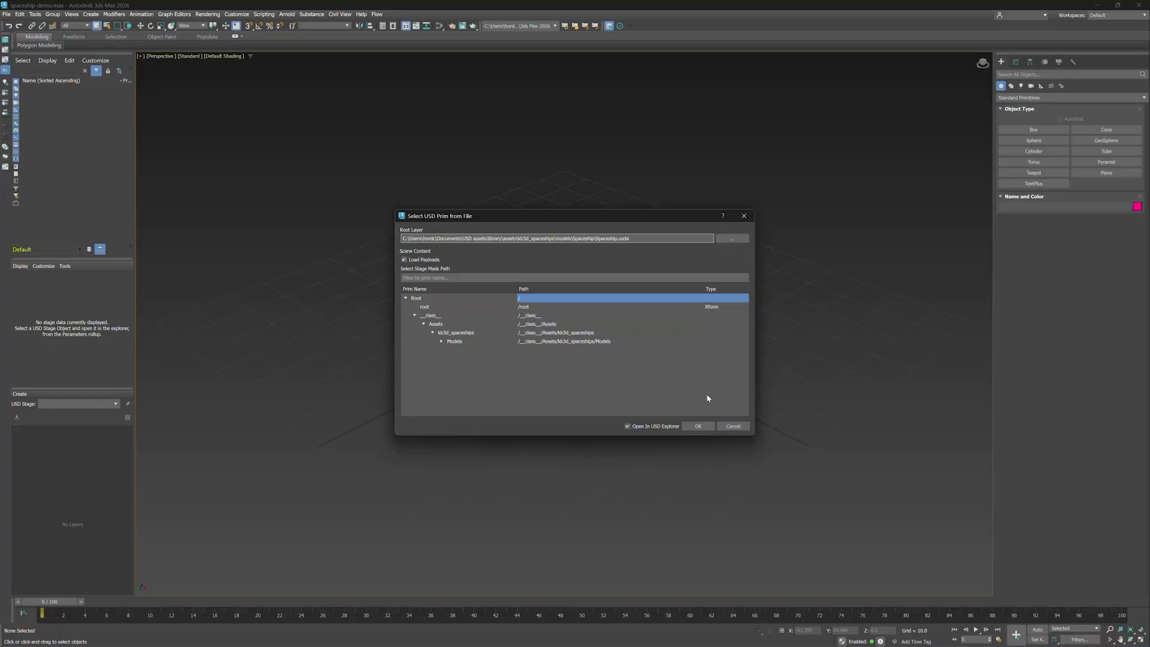
click(697, 427)
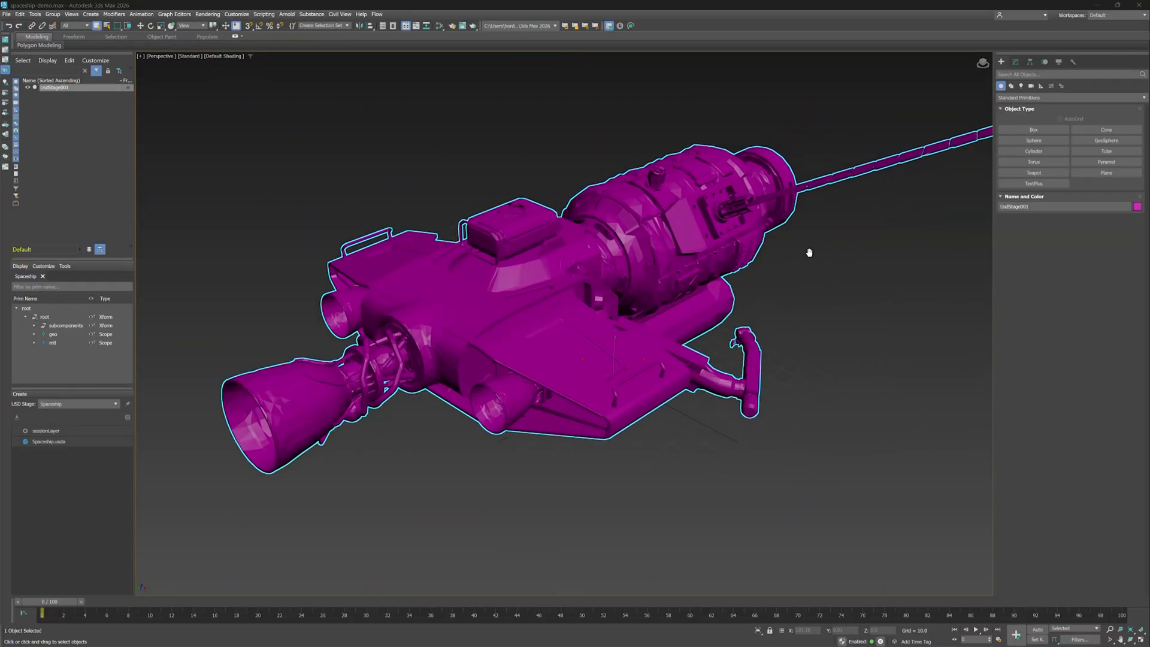
drag(810, 253, 815, 284)
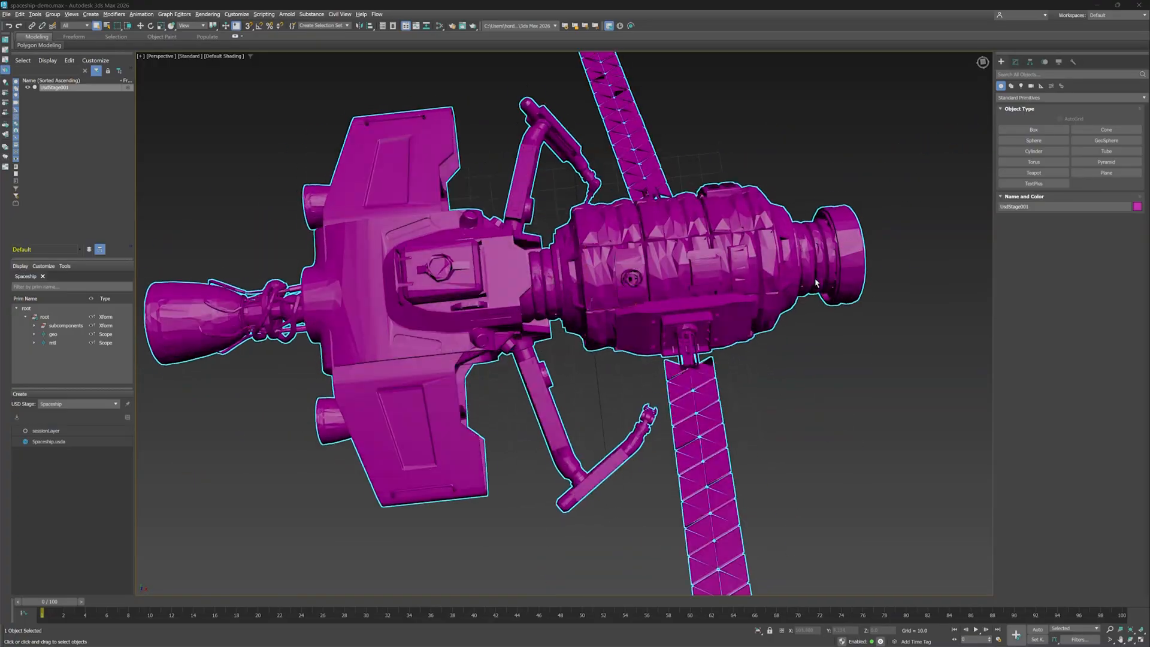
drag(815, 283, 806, 265)
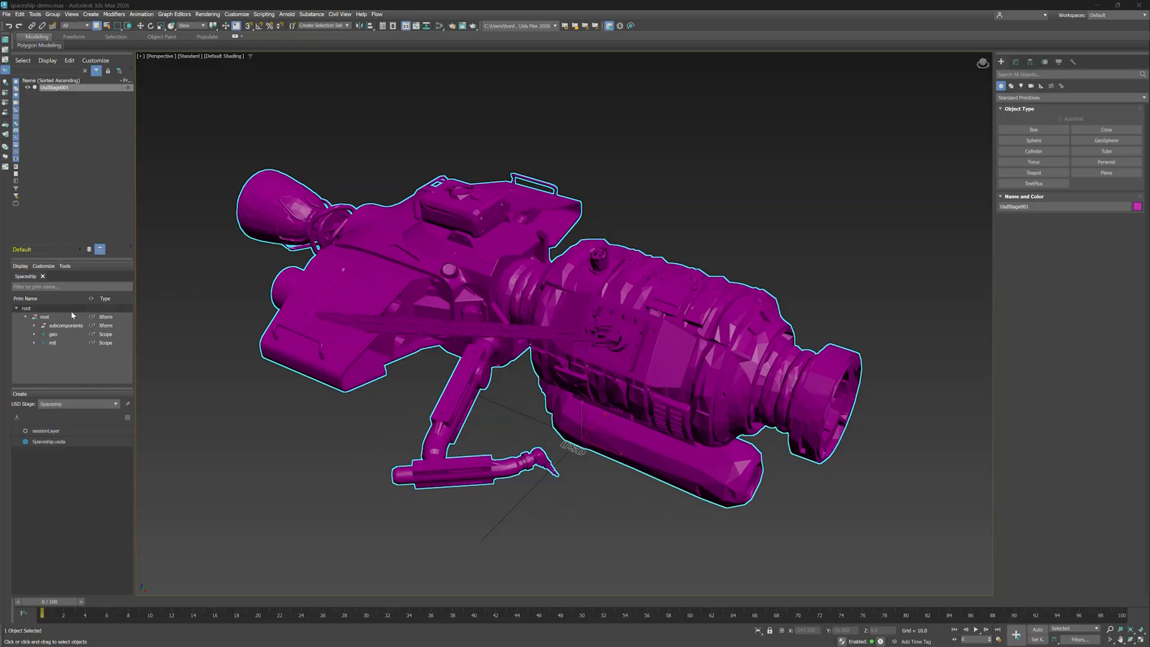
Promote the spaceship's root prim to a native 3ds Max object via its context menu
right_click(45, 316)
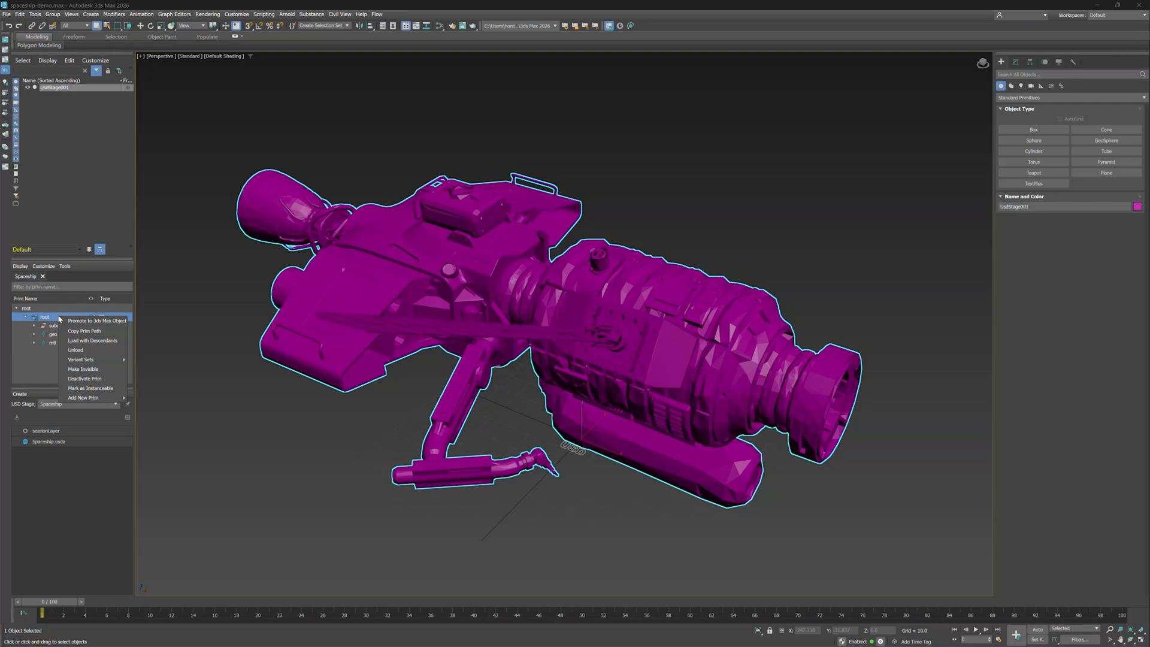
mouse_move(97, 321)
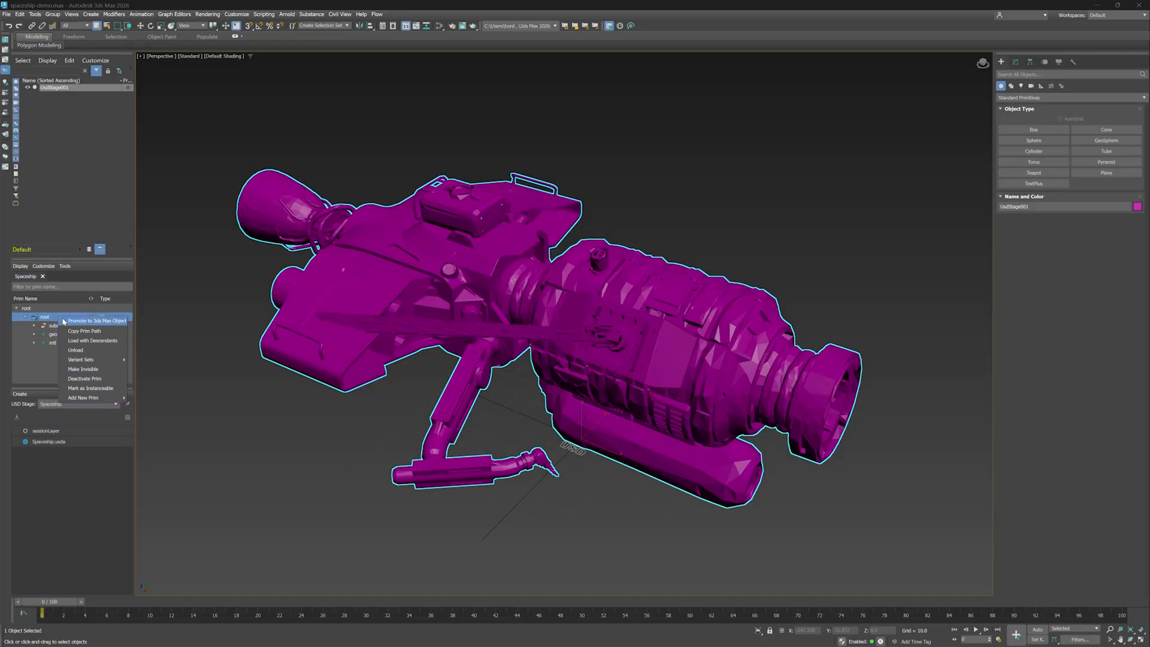
click(96, 322)
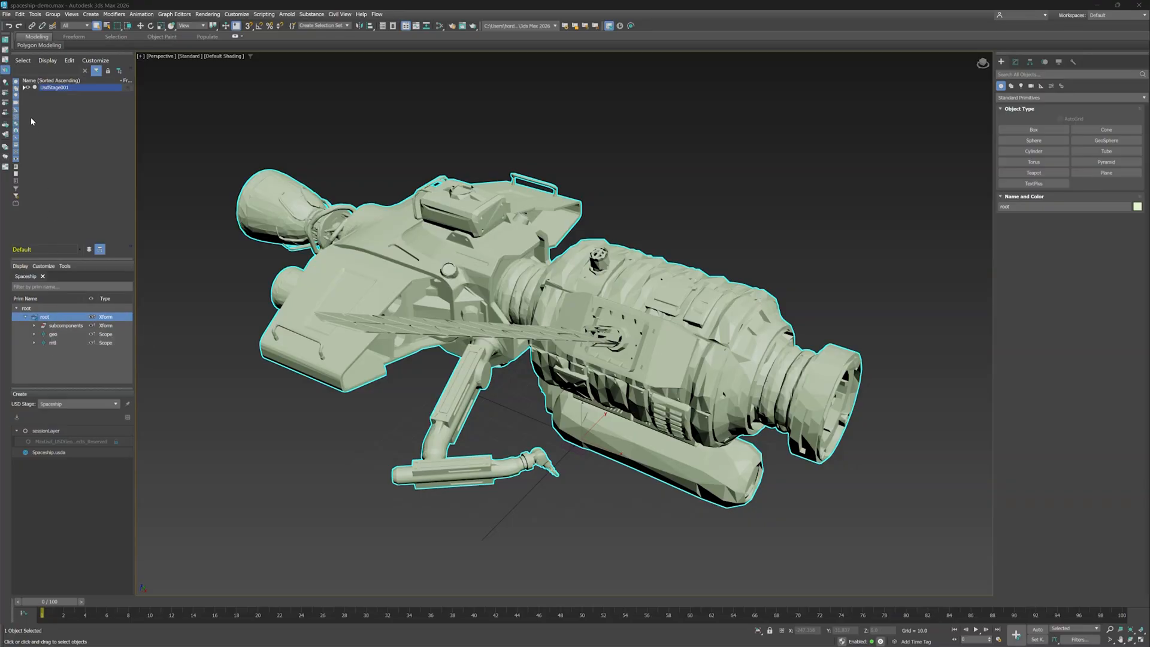
click(24, 89)
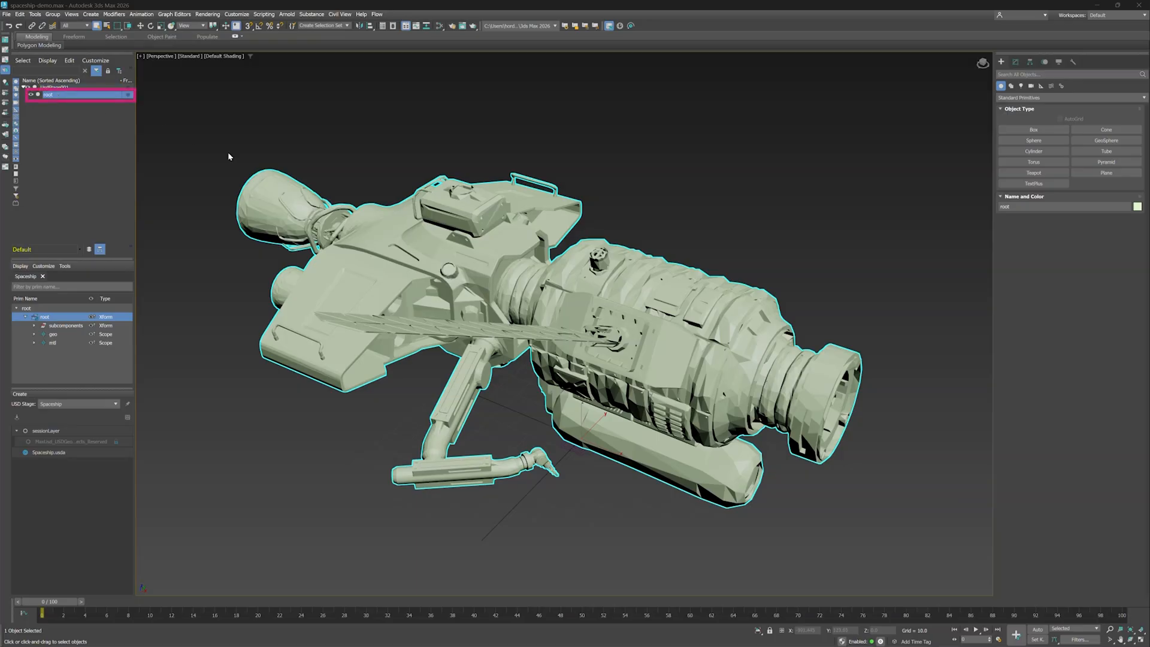
click(861, 245)
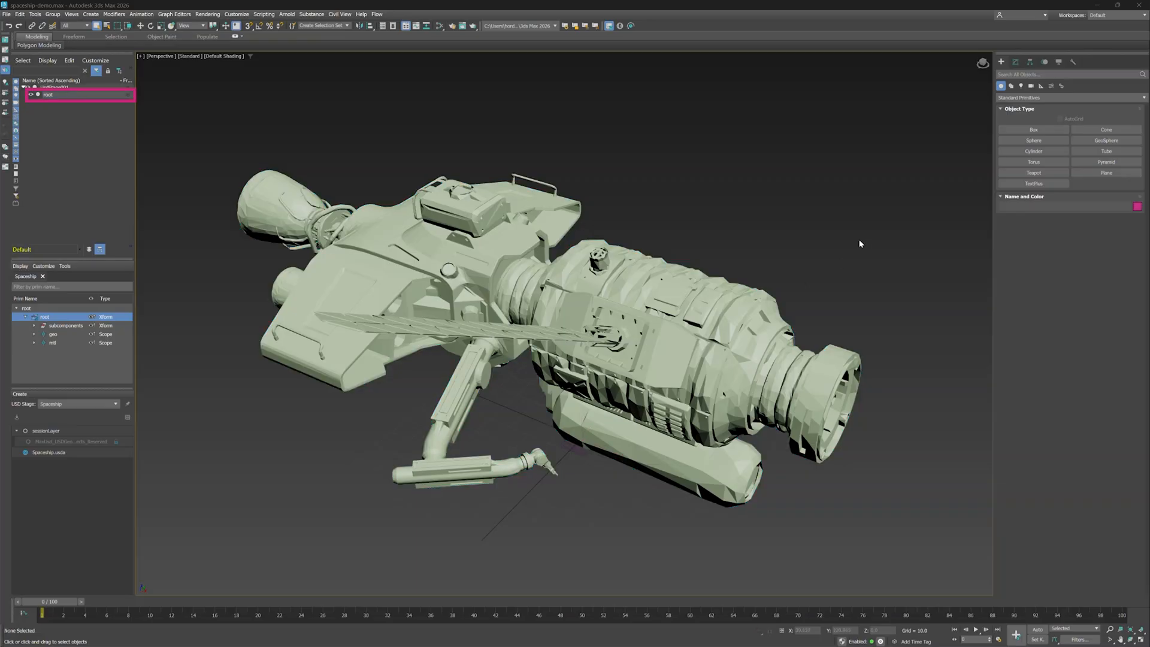
click(46, 316)
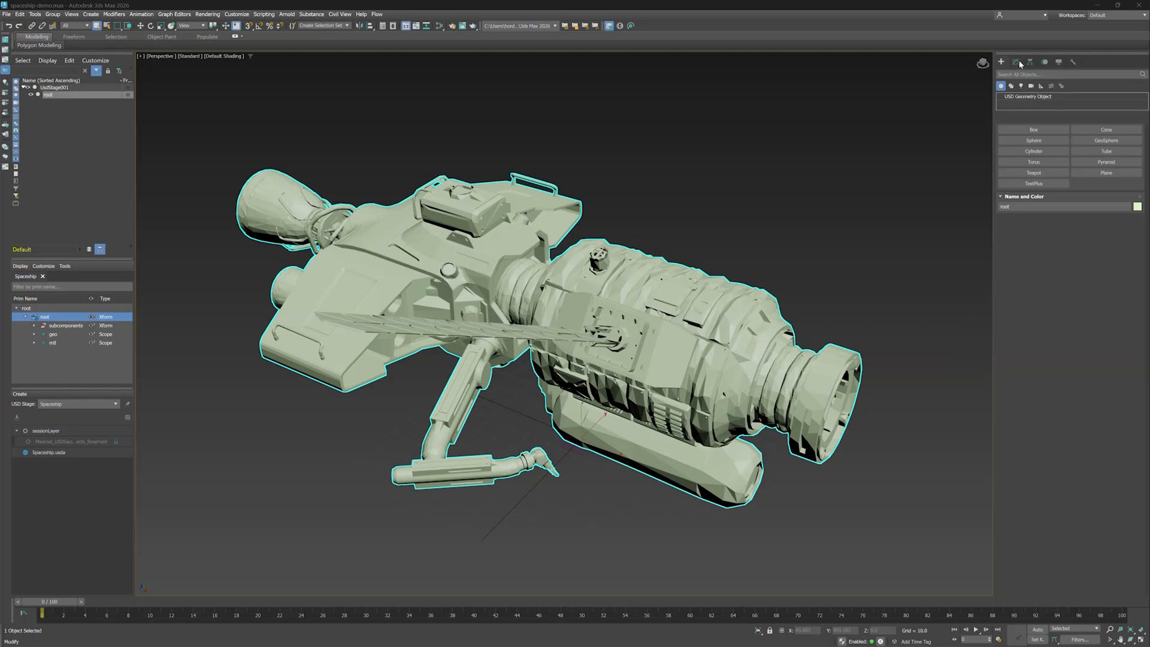
Enable Live Geometry Updates on the root object's USD Geometry Object parameters
click(1019, 63)
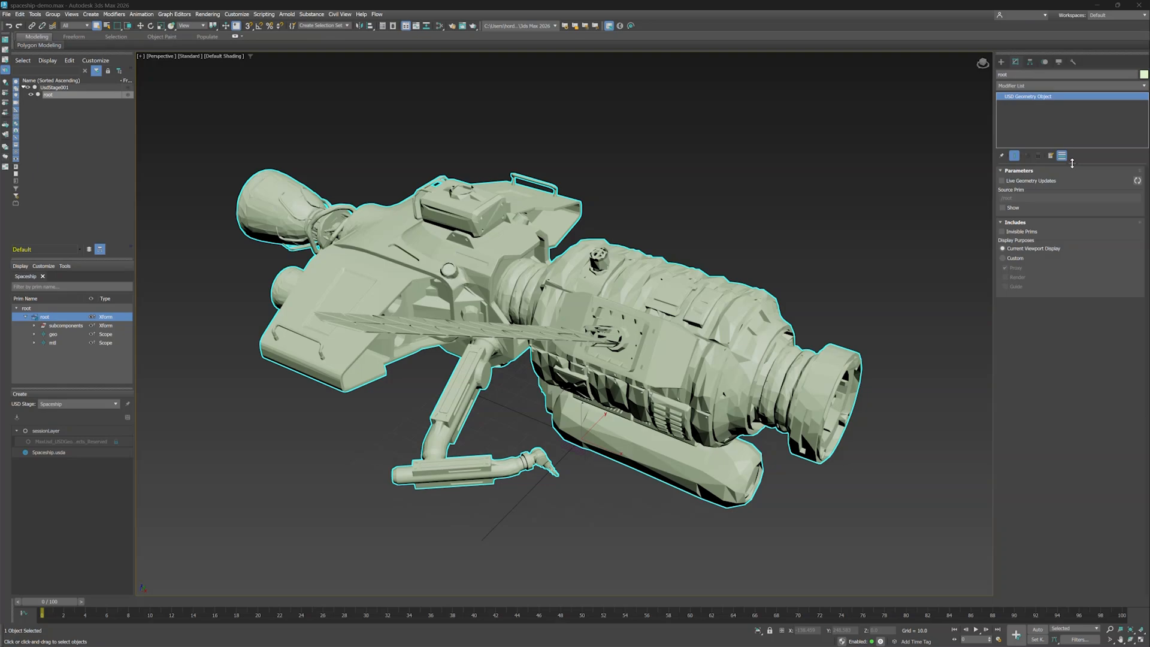
mouse_move(1110, 175)
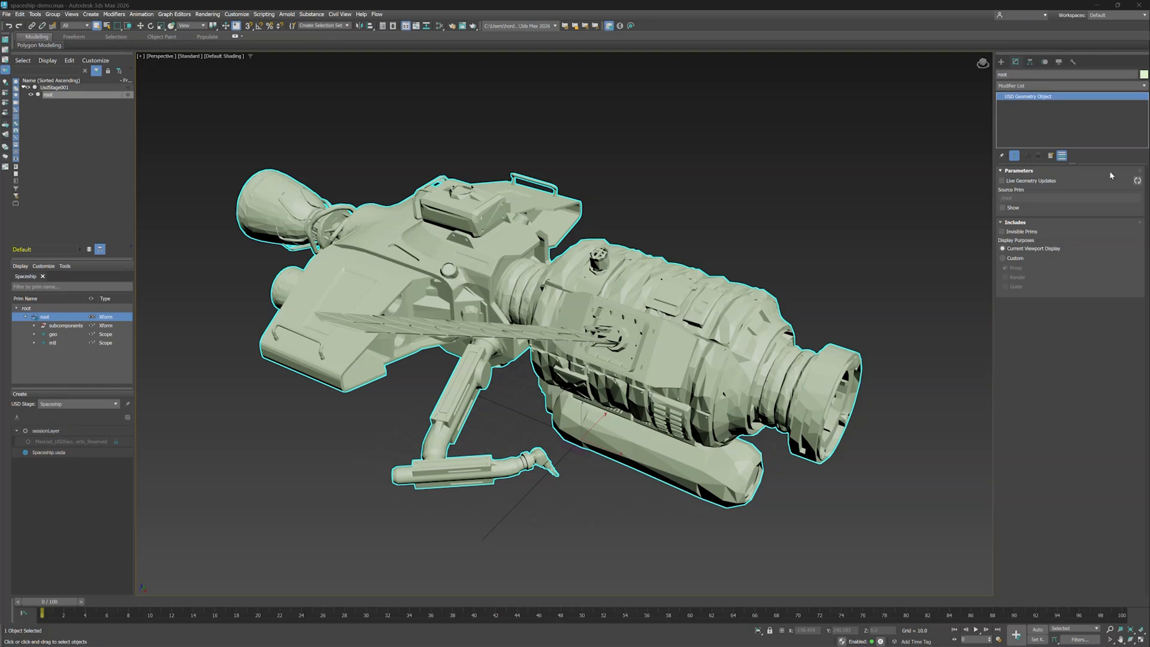
click(1136, 180)
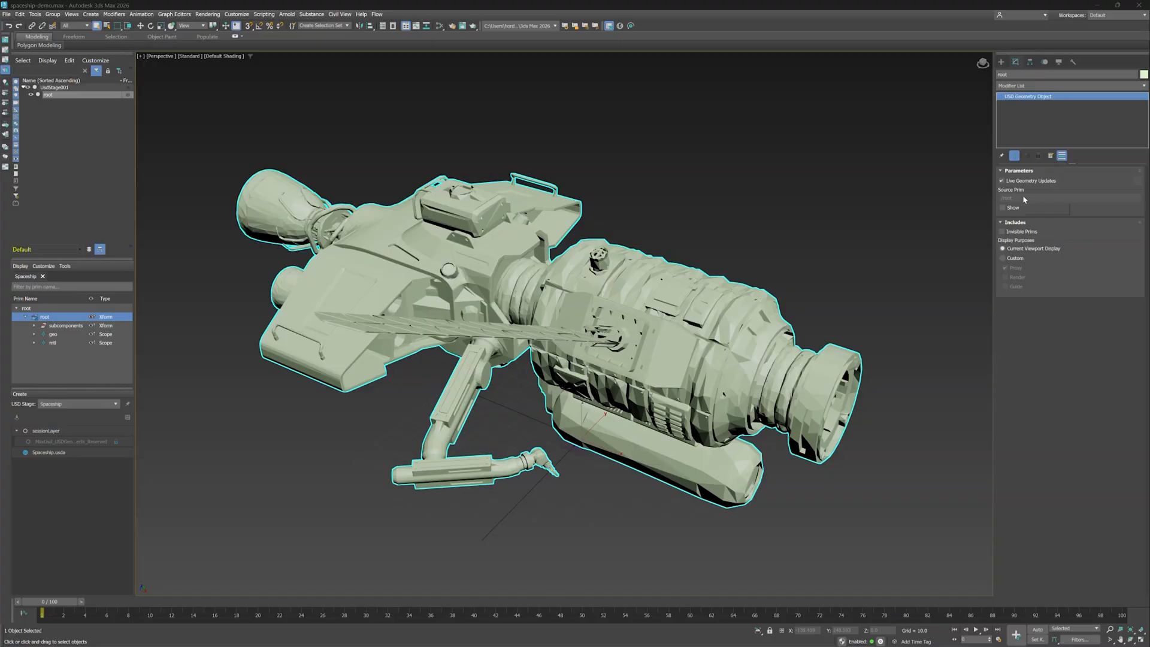
mouse_move(1024, 199)
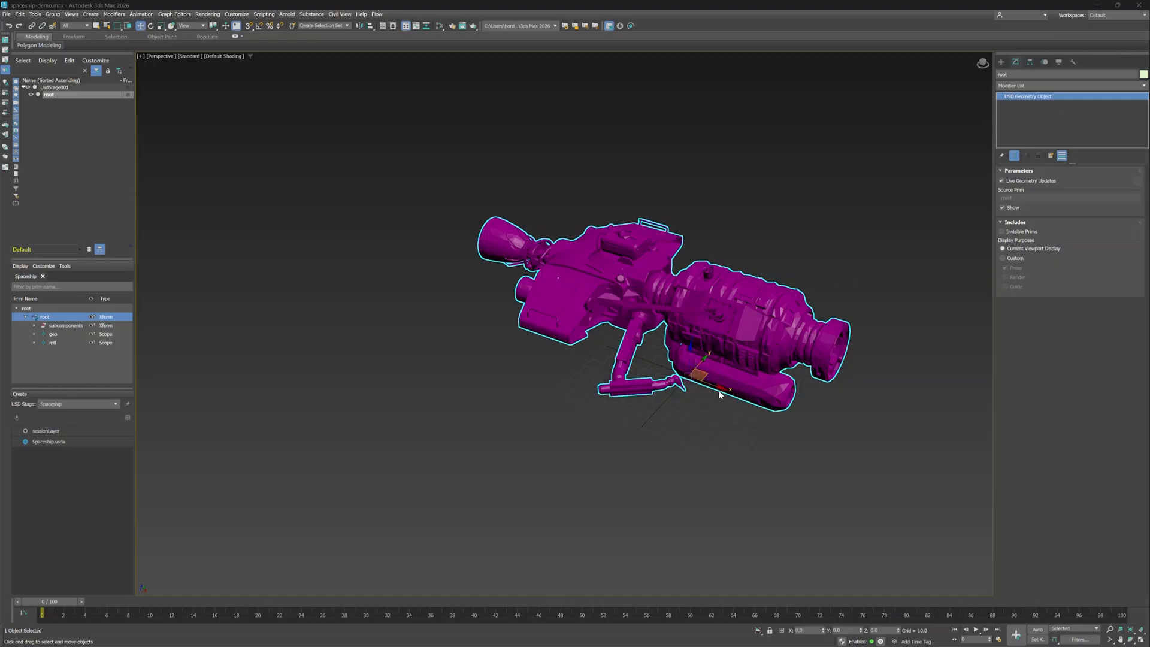
Move the promoted ship away from its shown source prim, then undo it back into place
drag(719, 394, 422, 263)
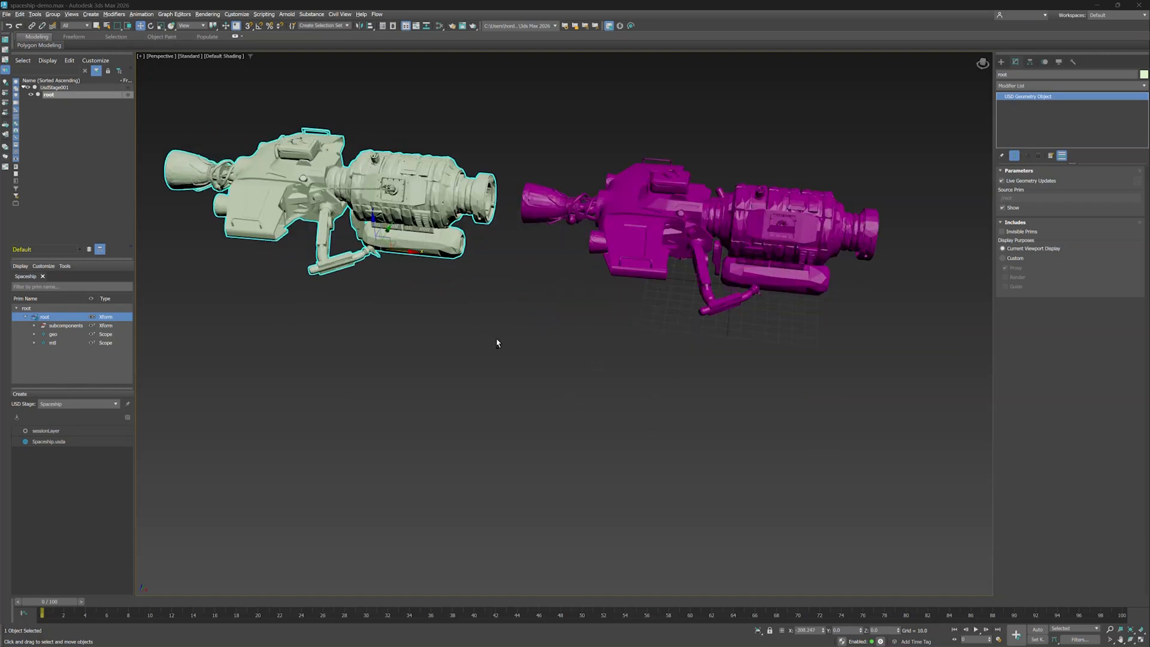
key(ctrl+z)
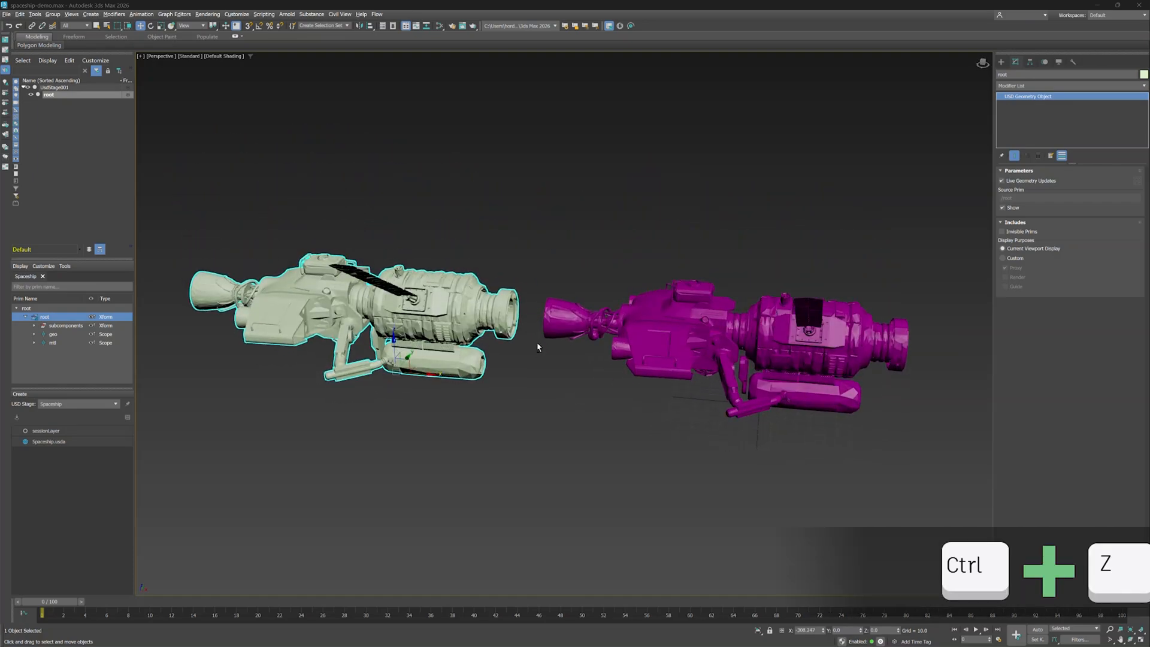
key(ctrl+z)
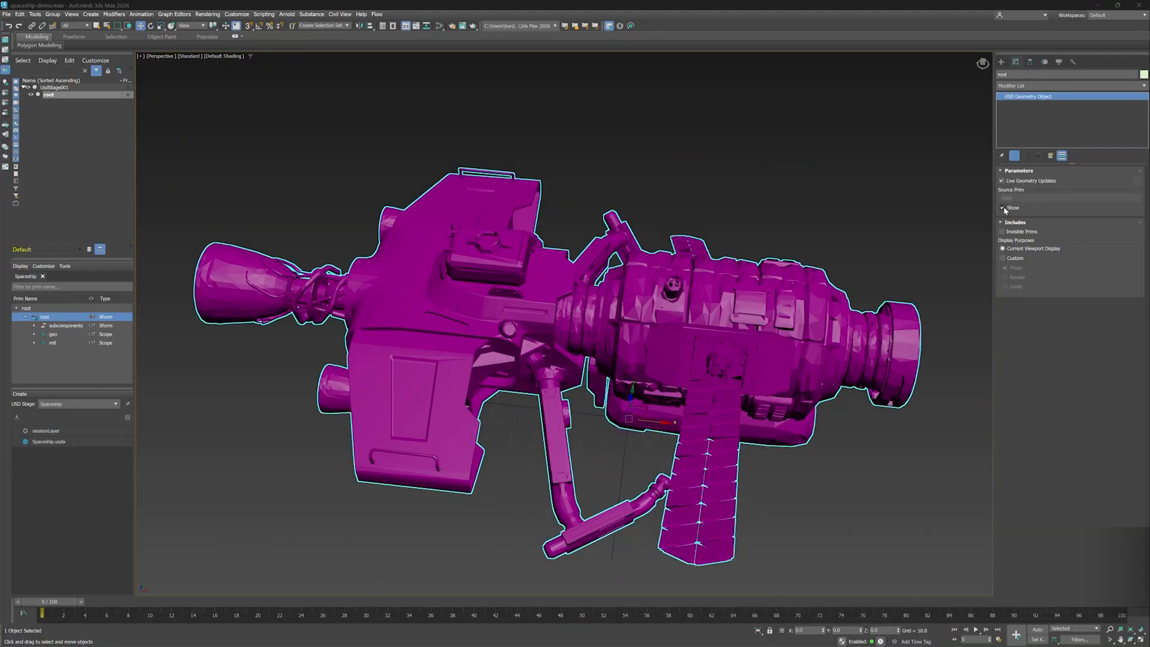
Turn off Source Prim Show so only the grey promoted ship geometry remains visible
click(1002, 207)
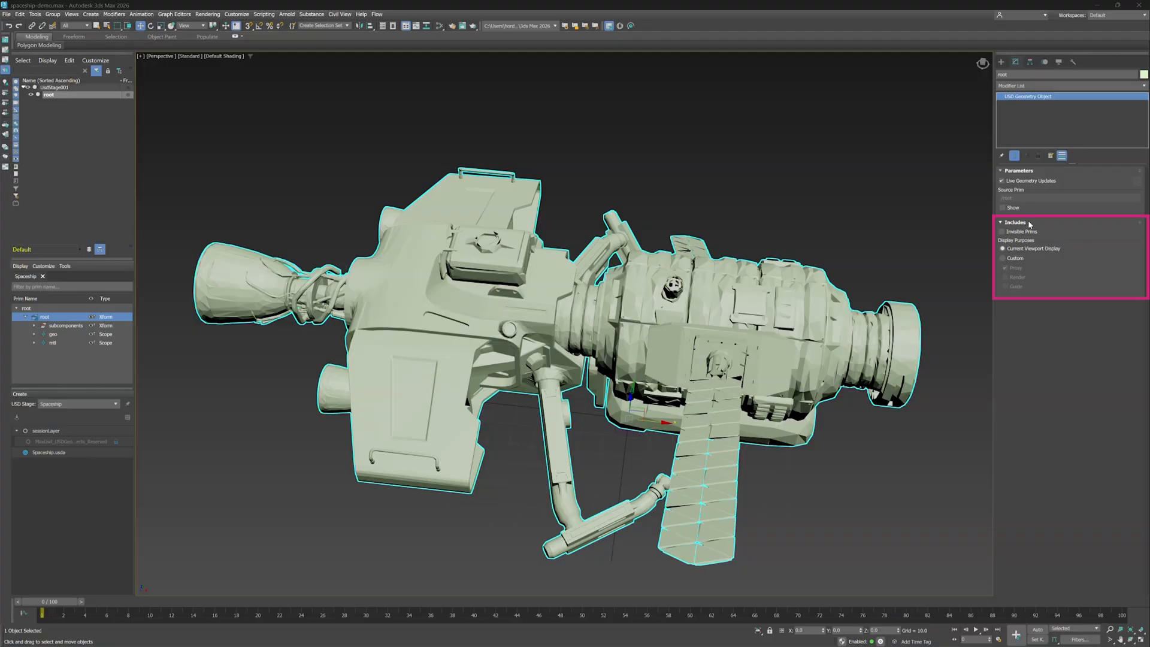
mouse_move(1042, 231)
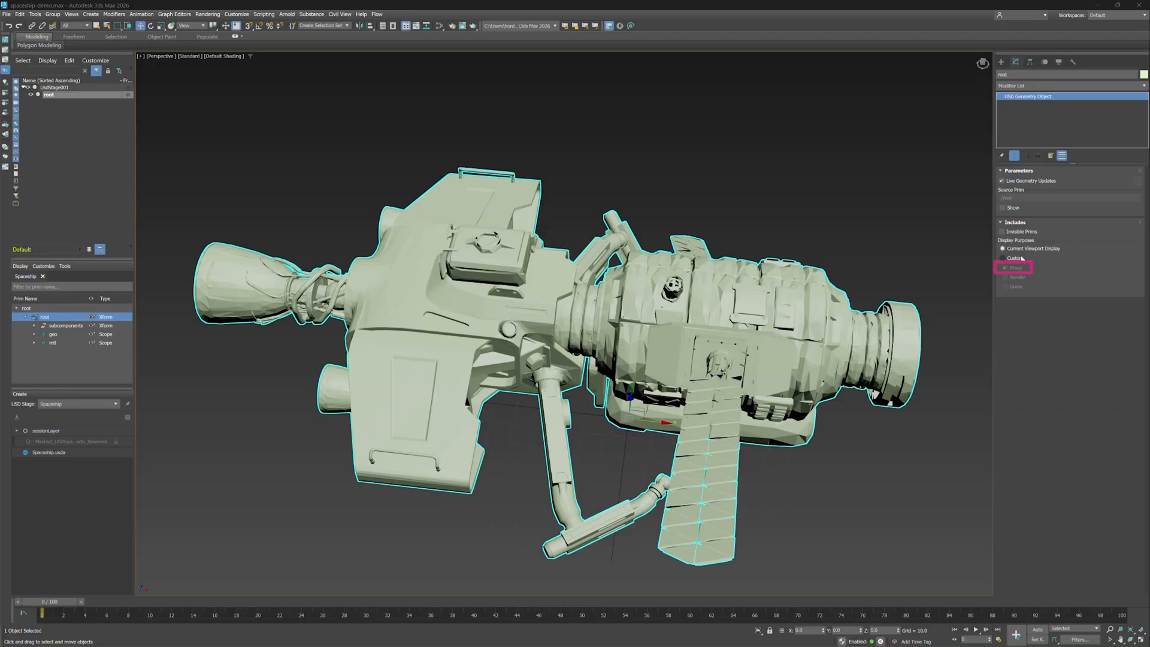
click(1002, 258)
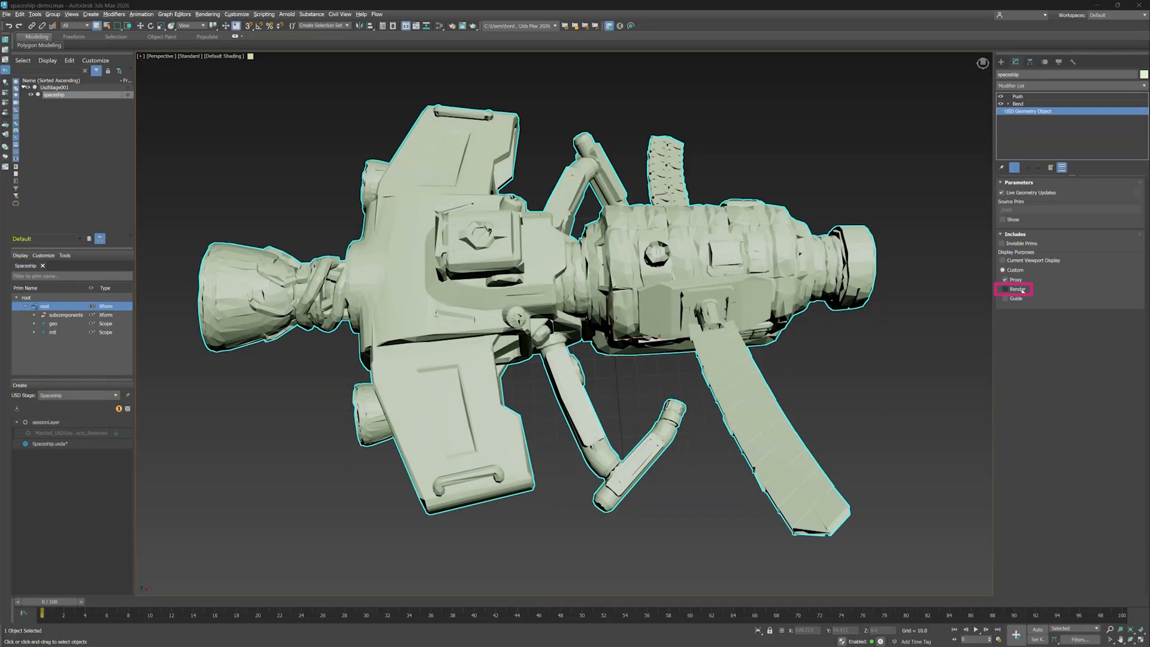
click(1006, 289)
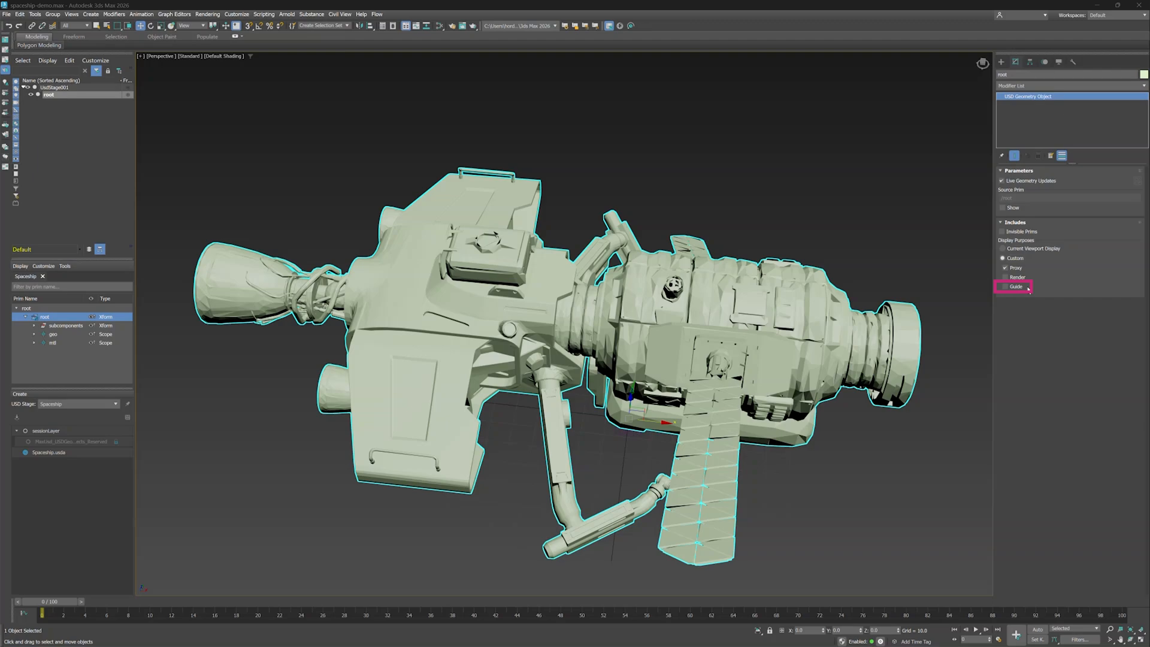
click(1002, 248)
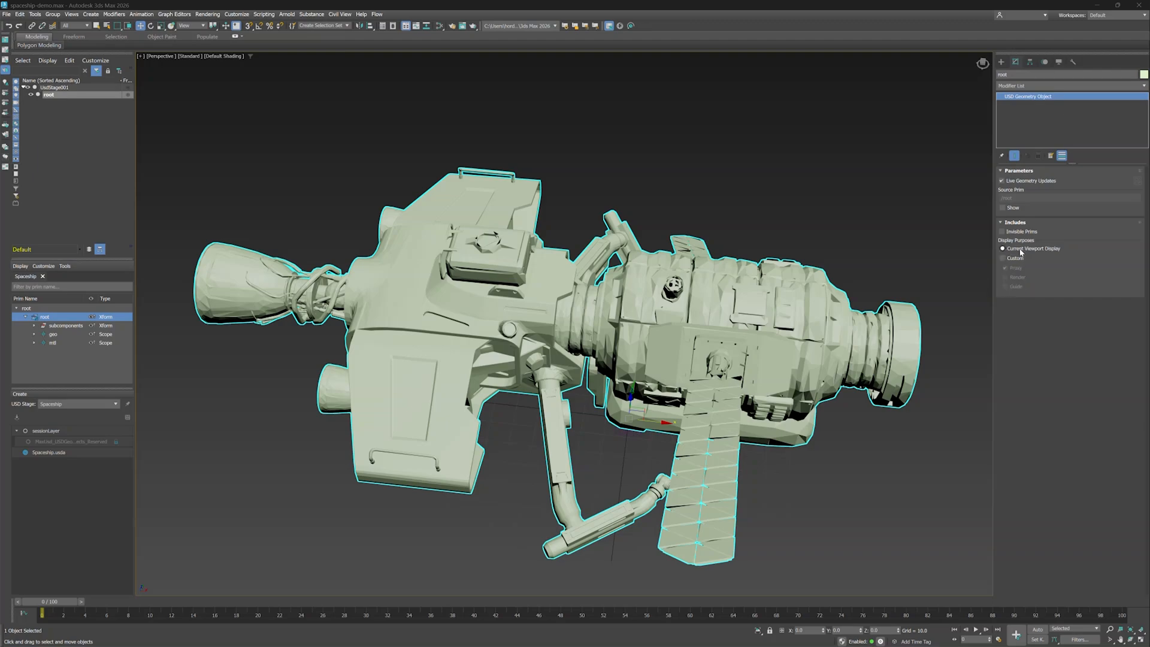
mouse_move(1067, 249)
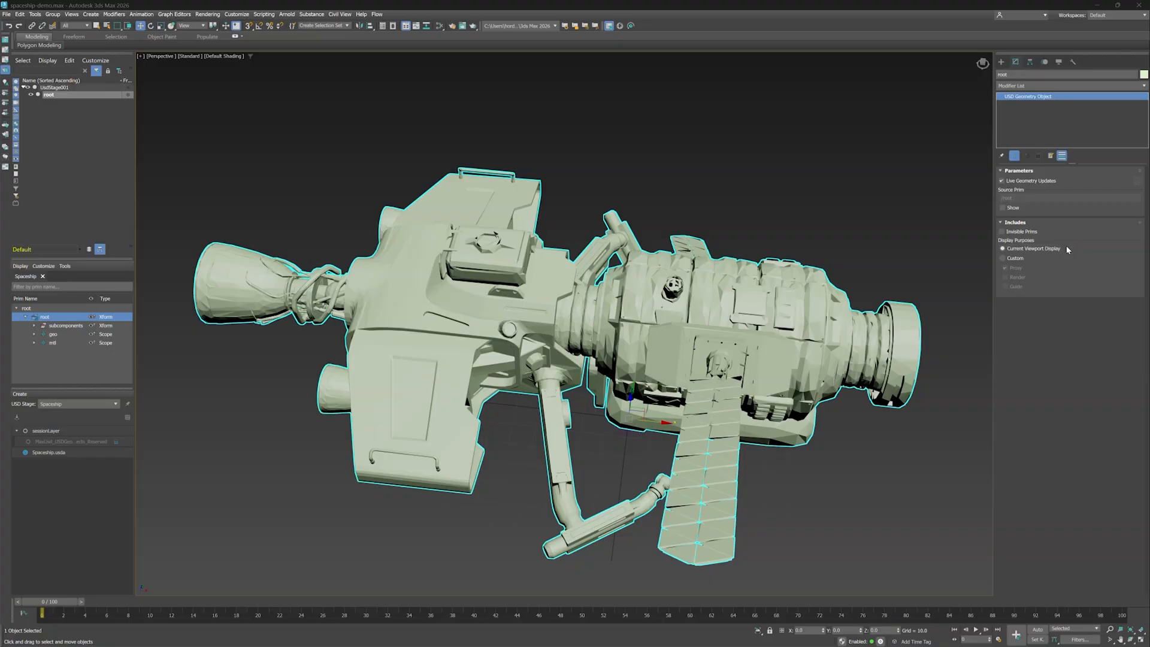
Add a Bend modifier to the ship and raise its angle to curve the geometry
click(1142, 86)
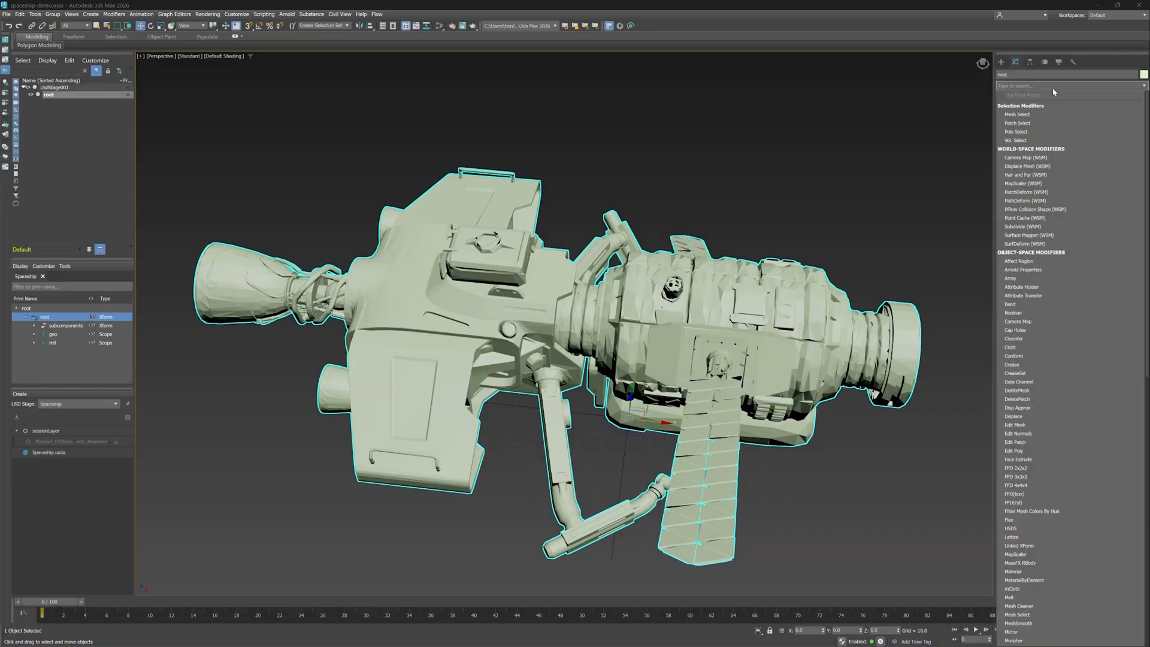
click(1010, 304)
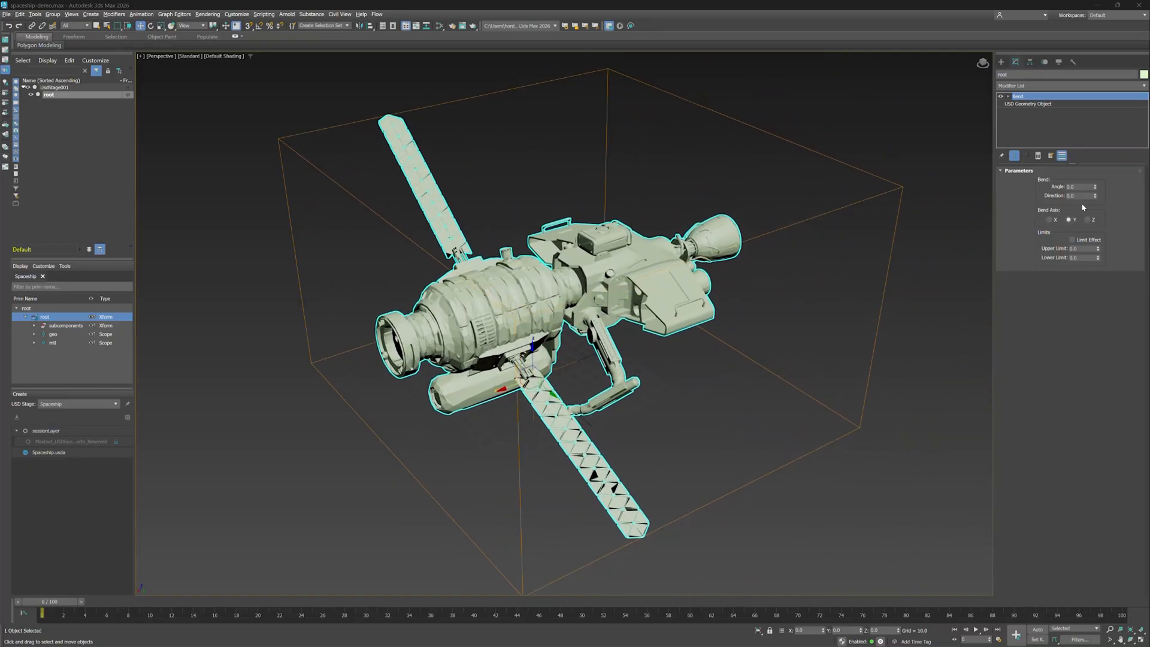
drag(1093, 187, 1093, 173)
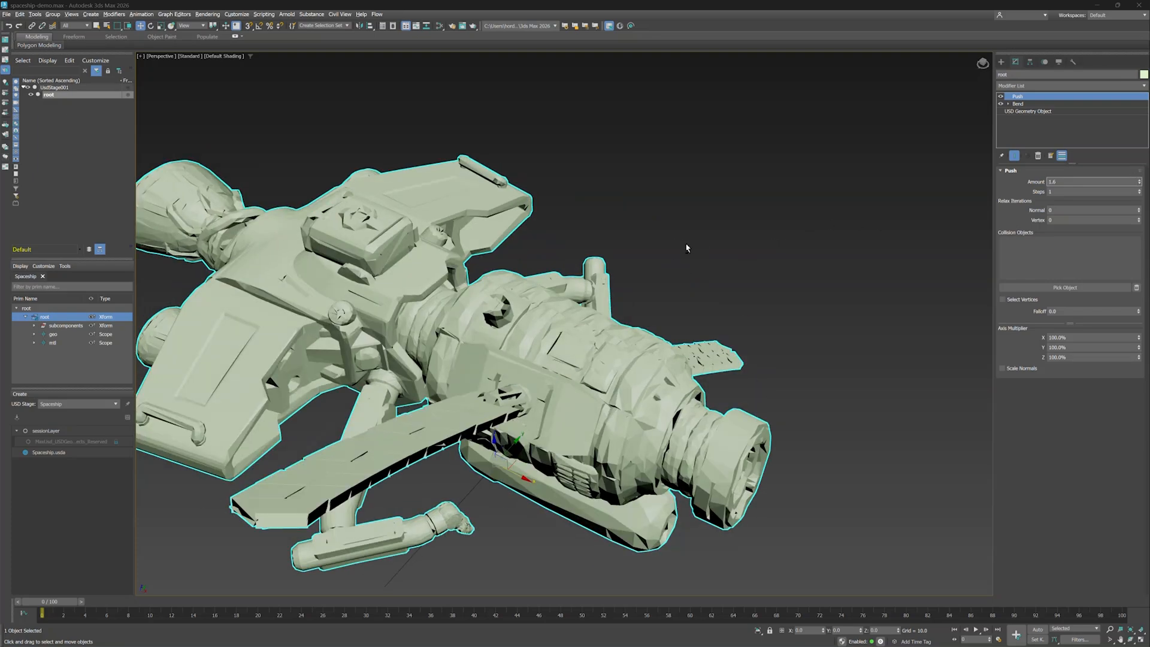
drag(685, 248, 667, 252)
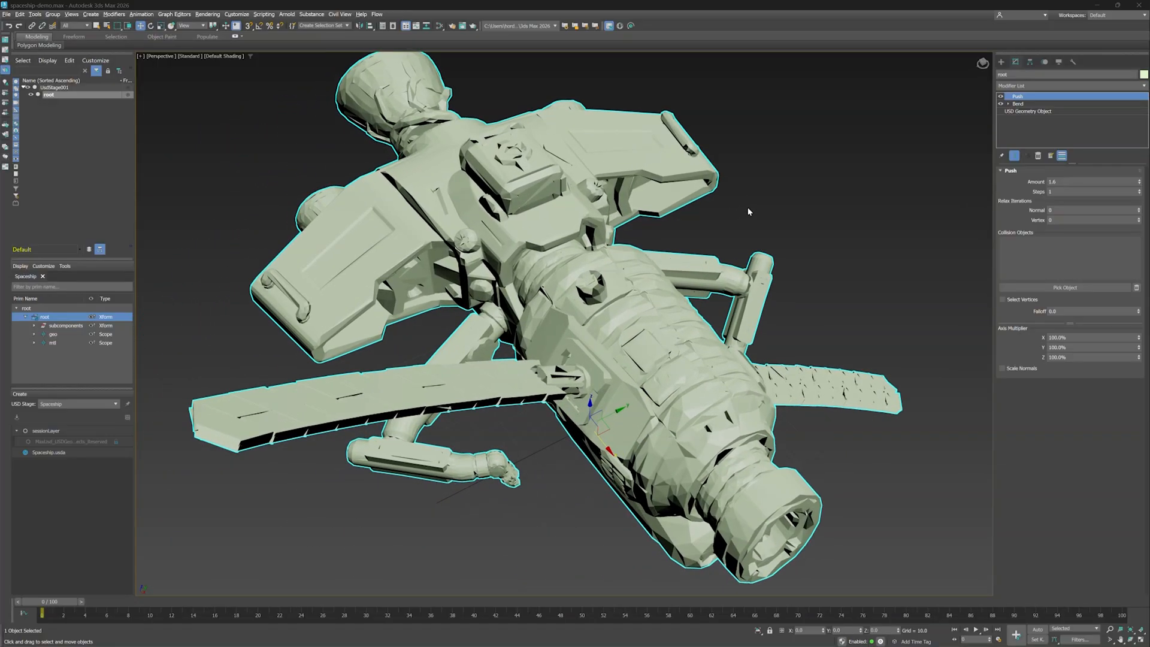
Return to the base USD geometry in the stack and toggle the Push deformation off
click(1030, 111)
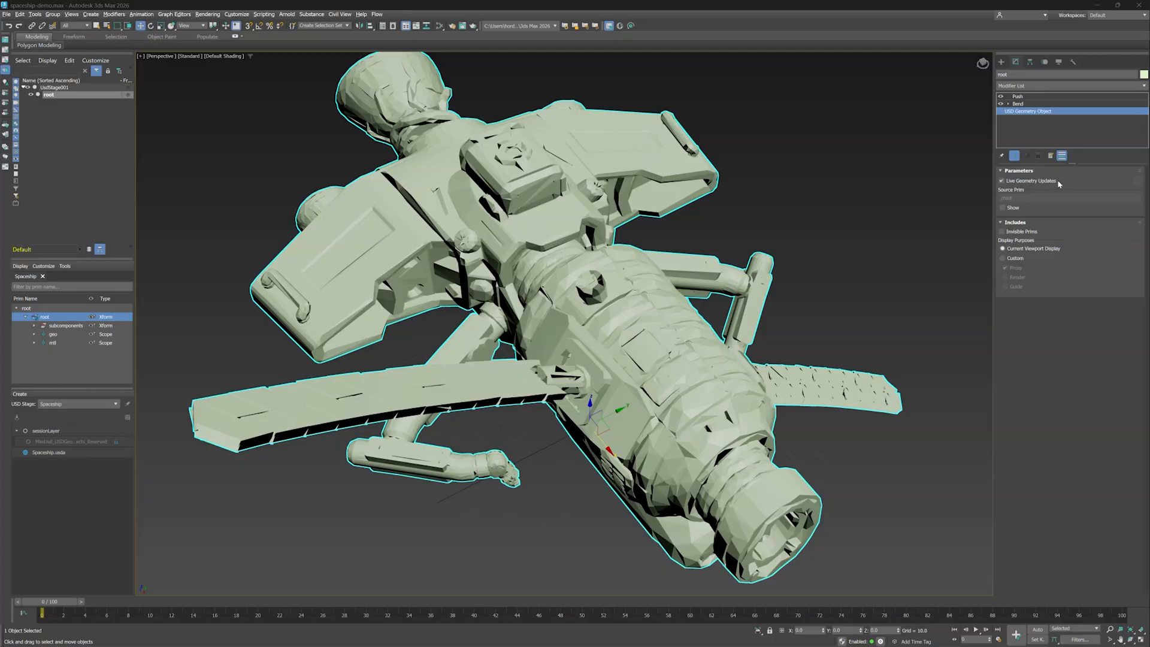
mouse_move(383, 302)
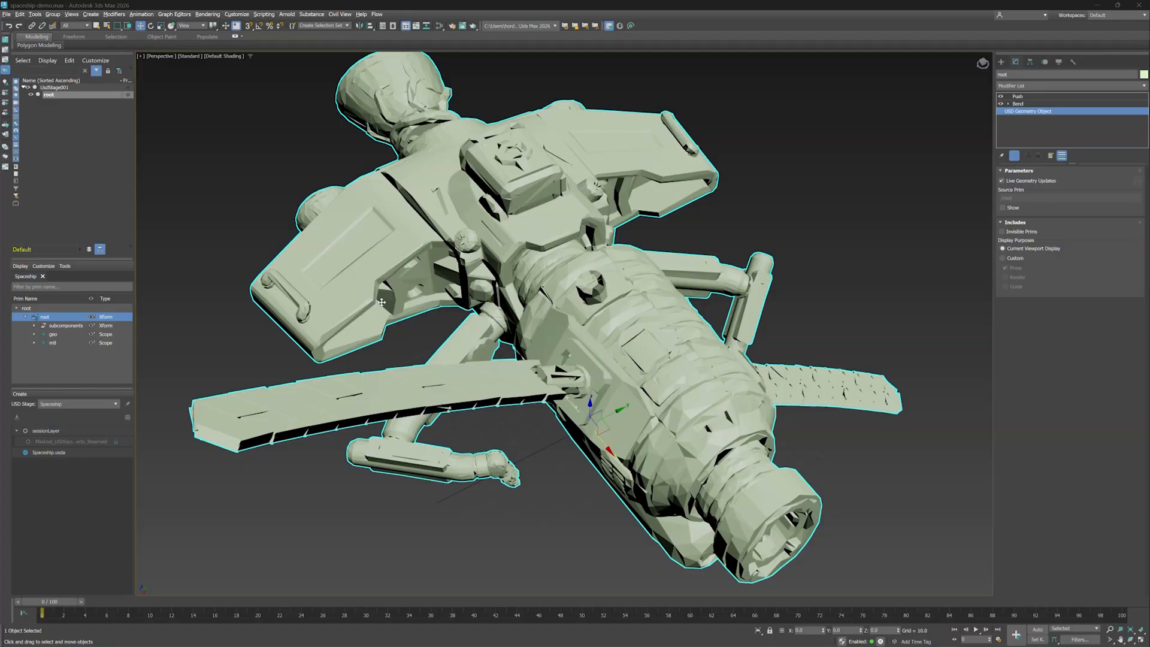
right_click(45, 316)
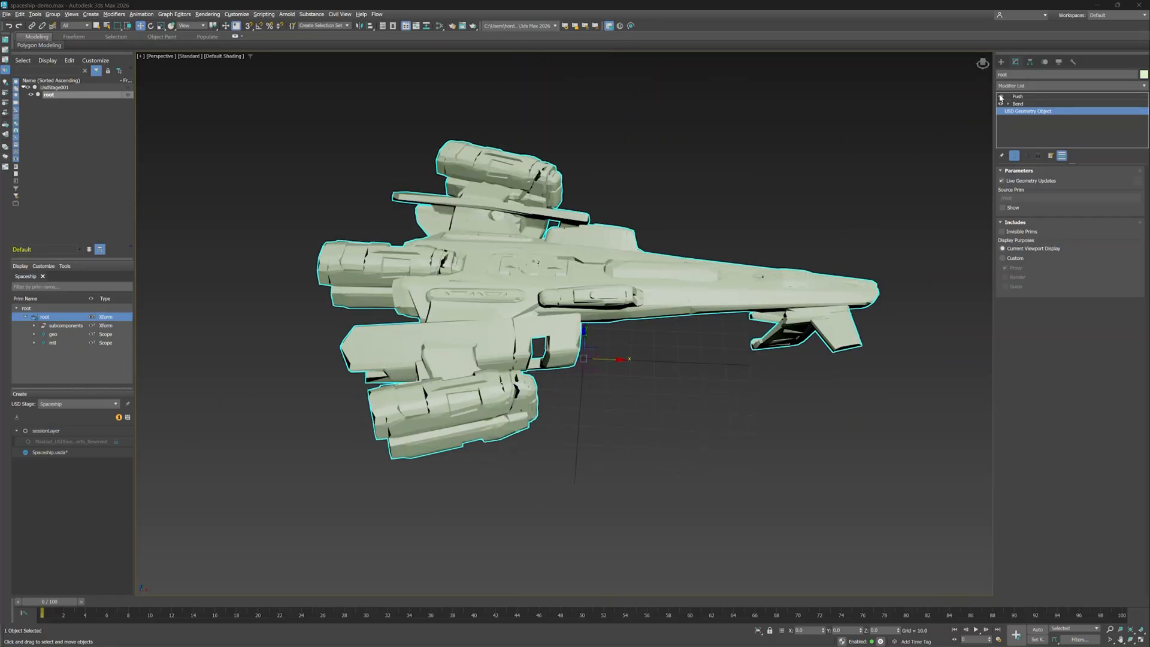
click(1001, 96)
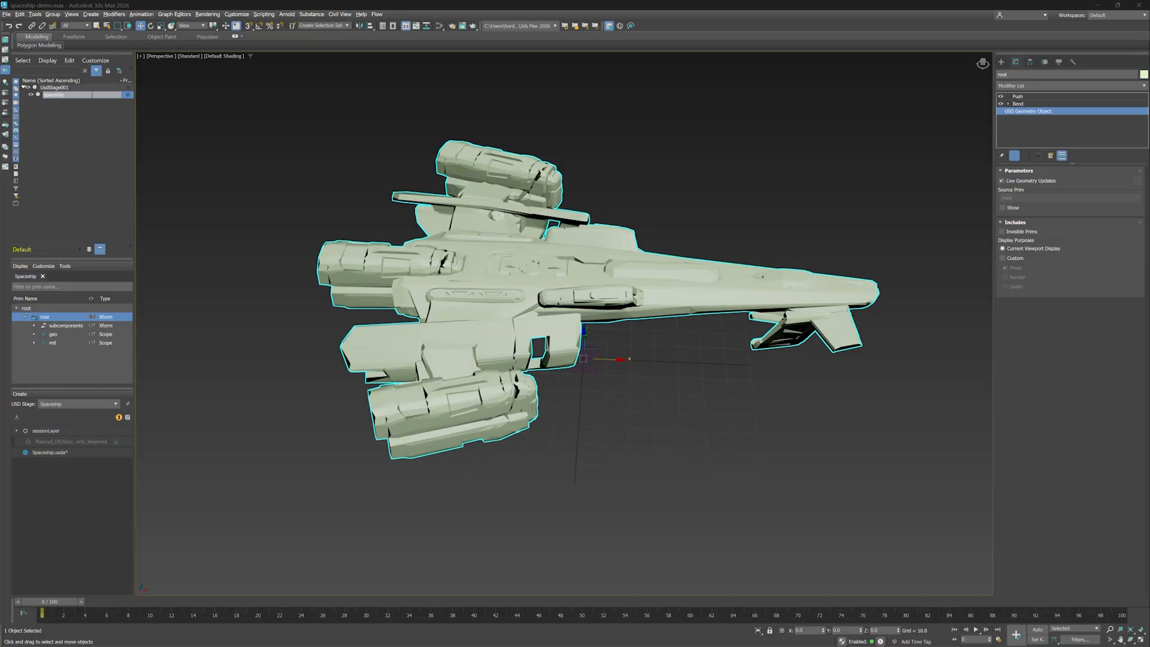
Rename root to spaceship and apply its Duplicate as USD Data options
click(53, 94)
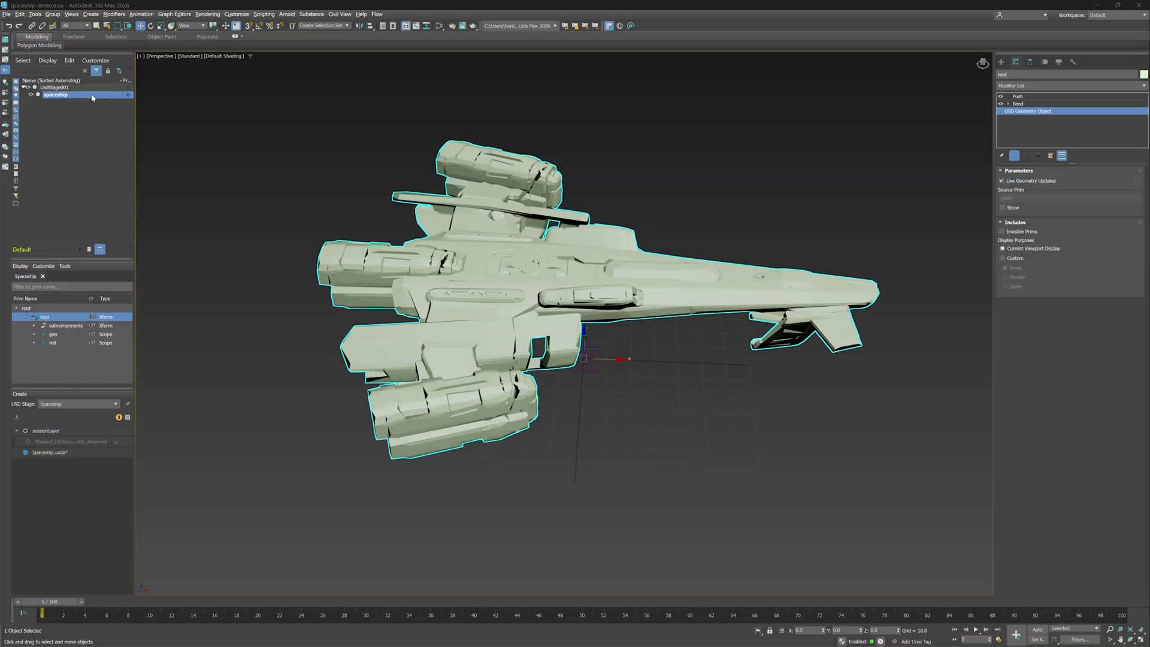
right_click(549, 259)
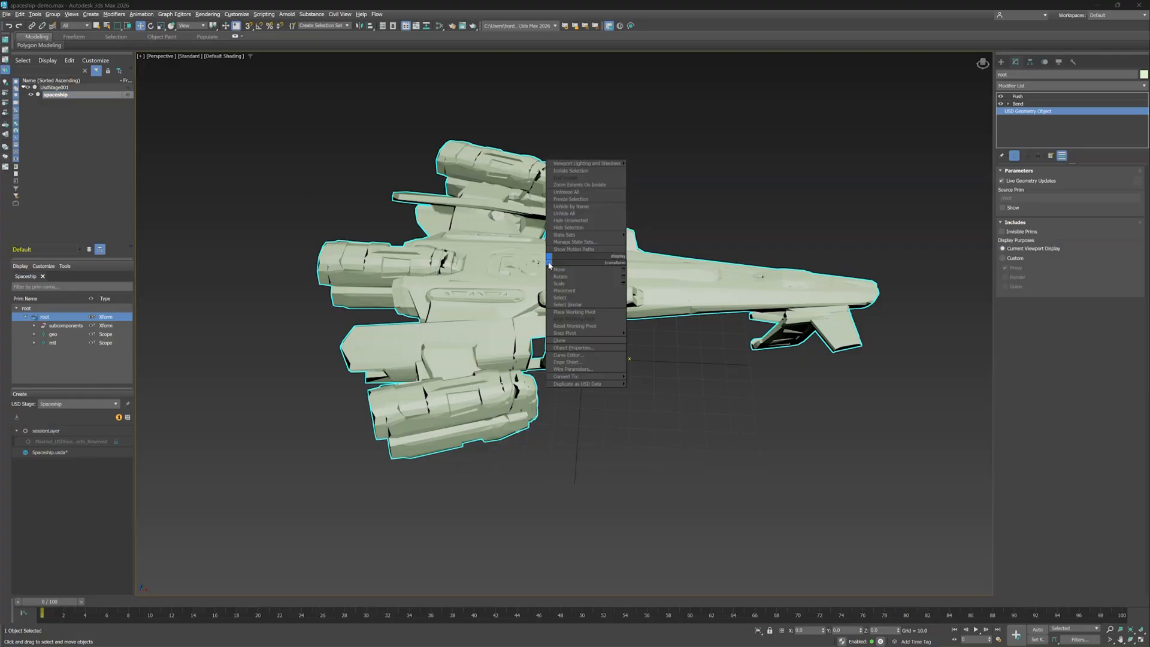
mouse_move(584, 384)
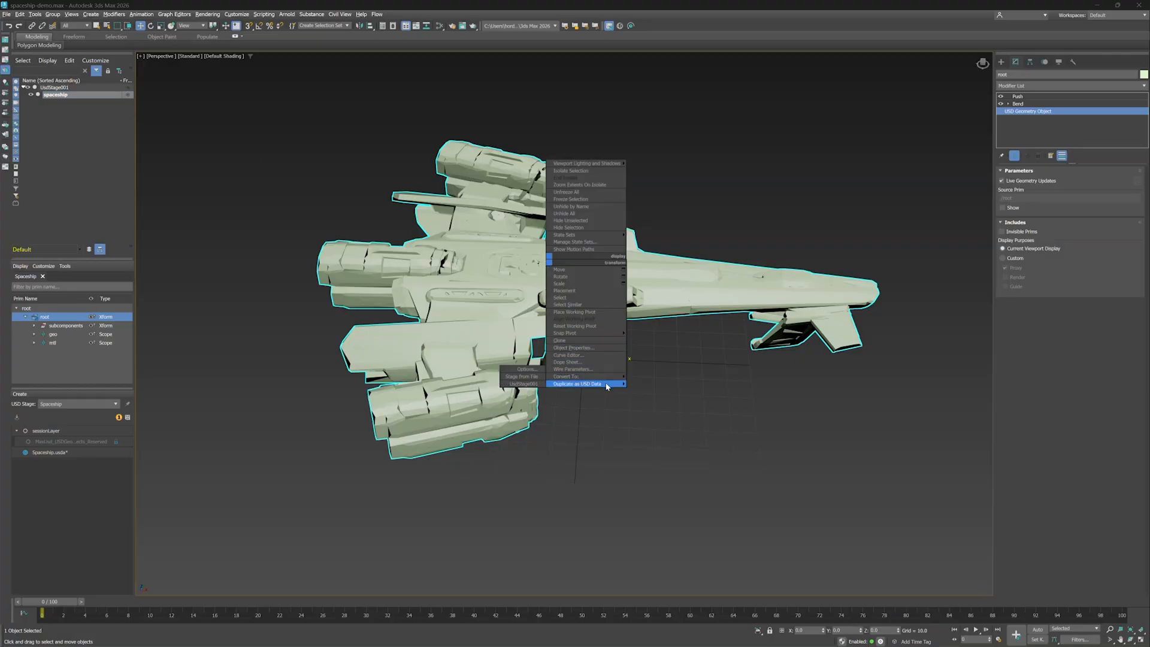
mouse_move(527, 370)
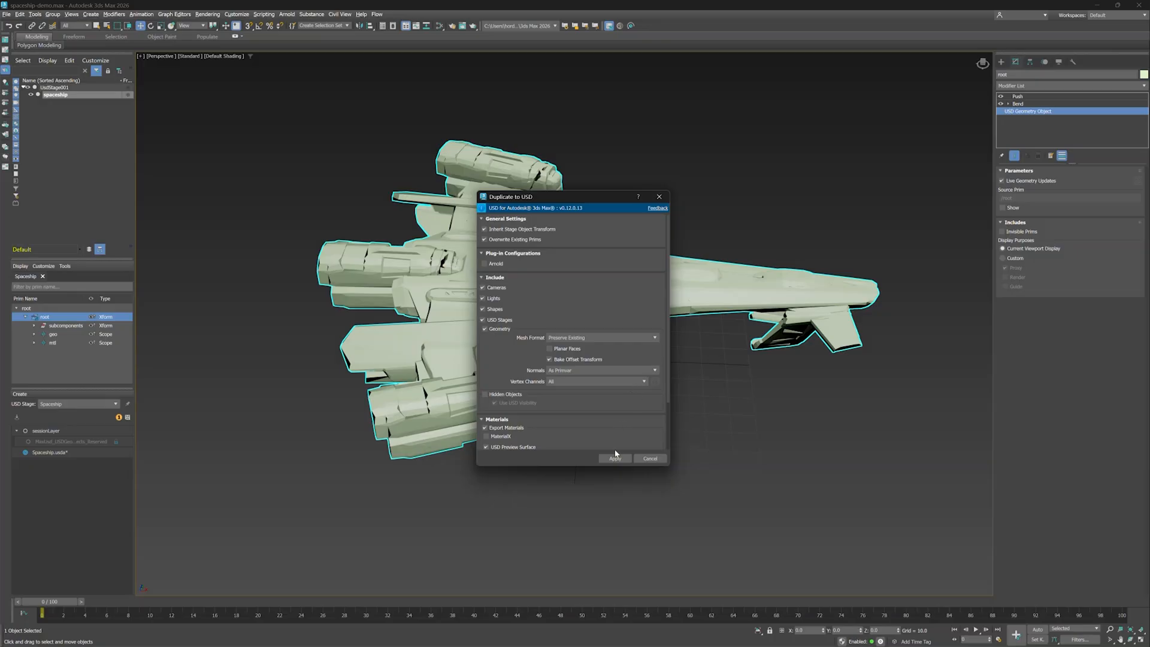
click(614, 458)
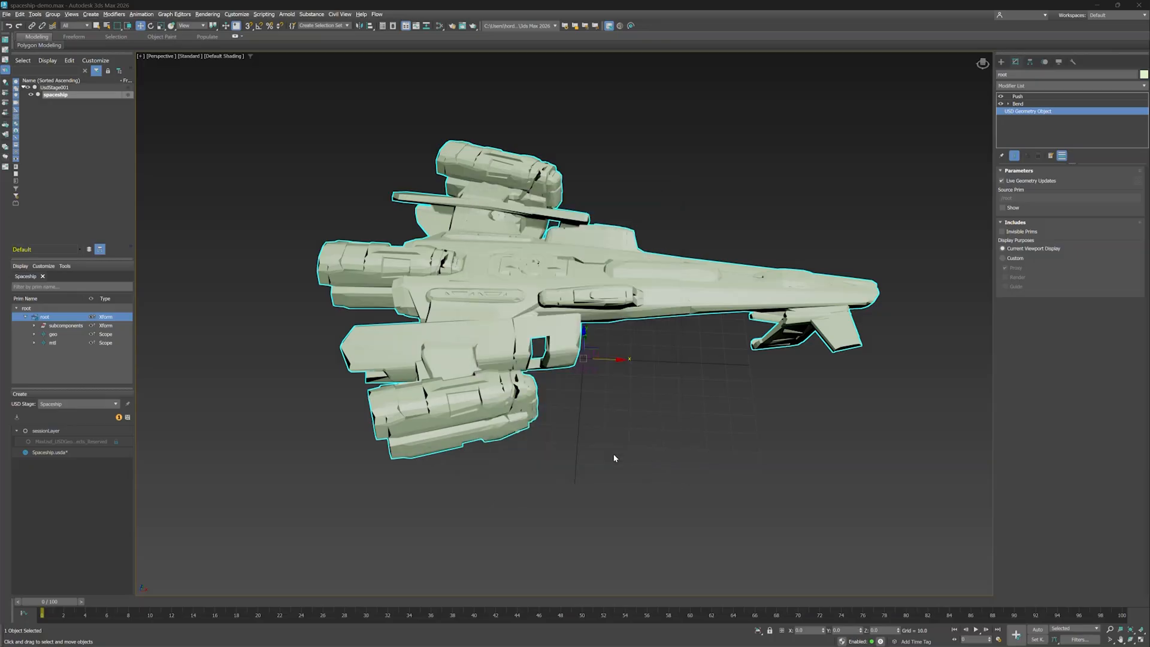
mouse_move(579, 455)
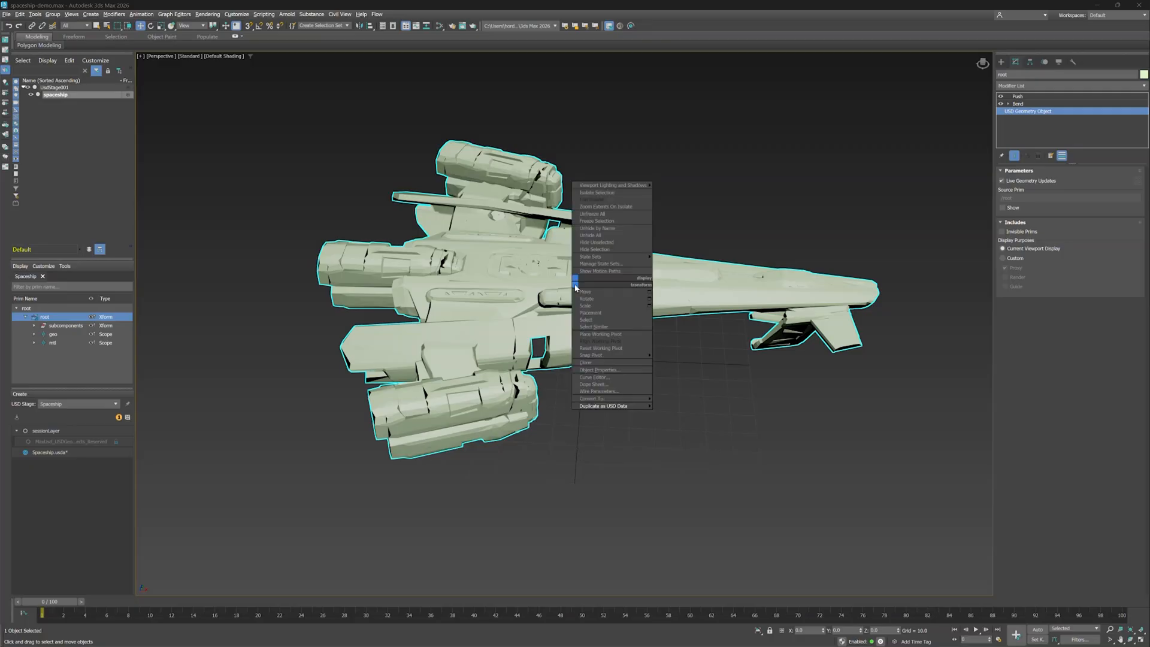
mouse_move(611, 406)
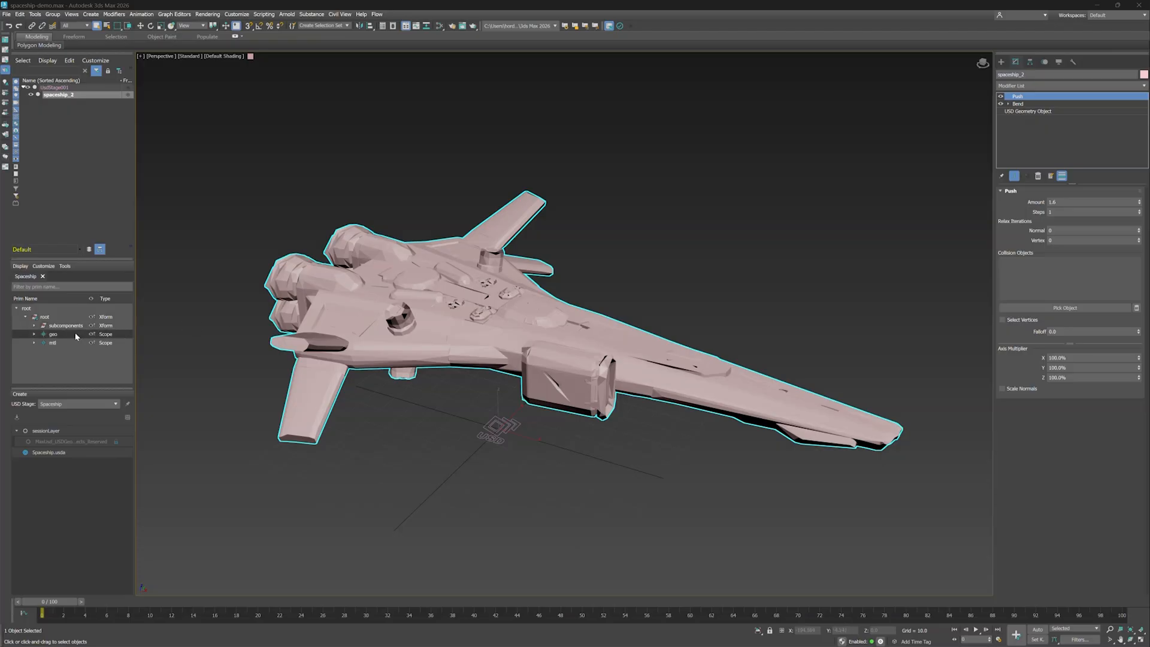
Add the stylized spaceship as a new prim under the geo scope from the 3ds Max selection
right_click(53, 333)
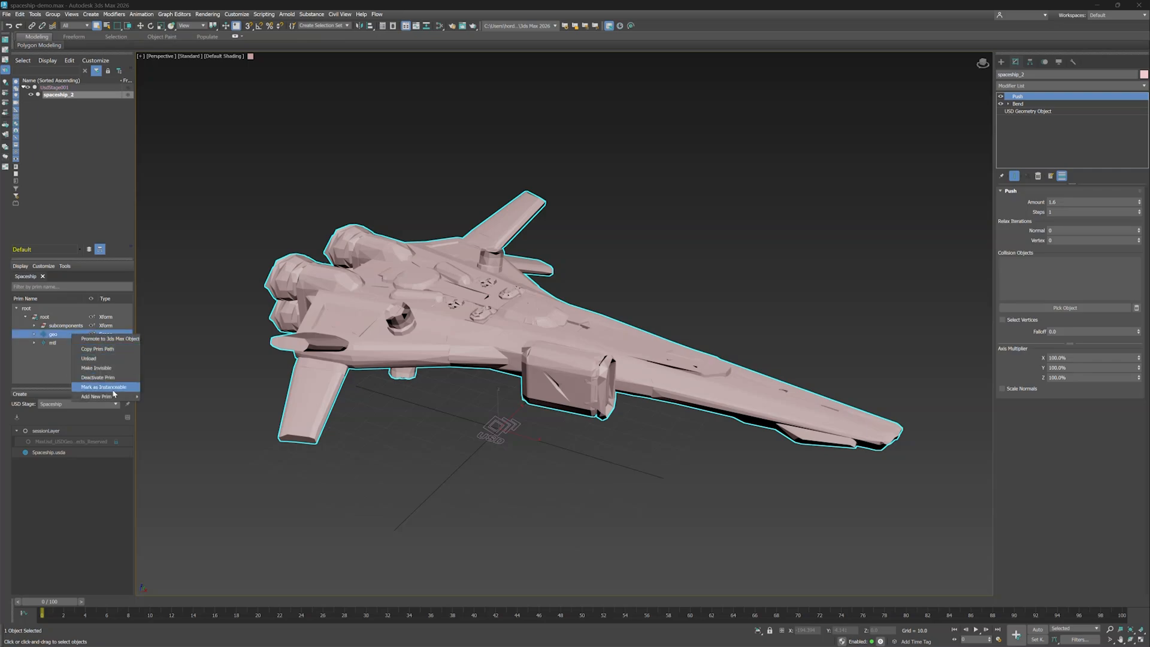
mouse_move(96, 395)
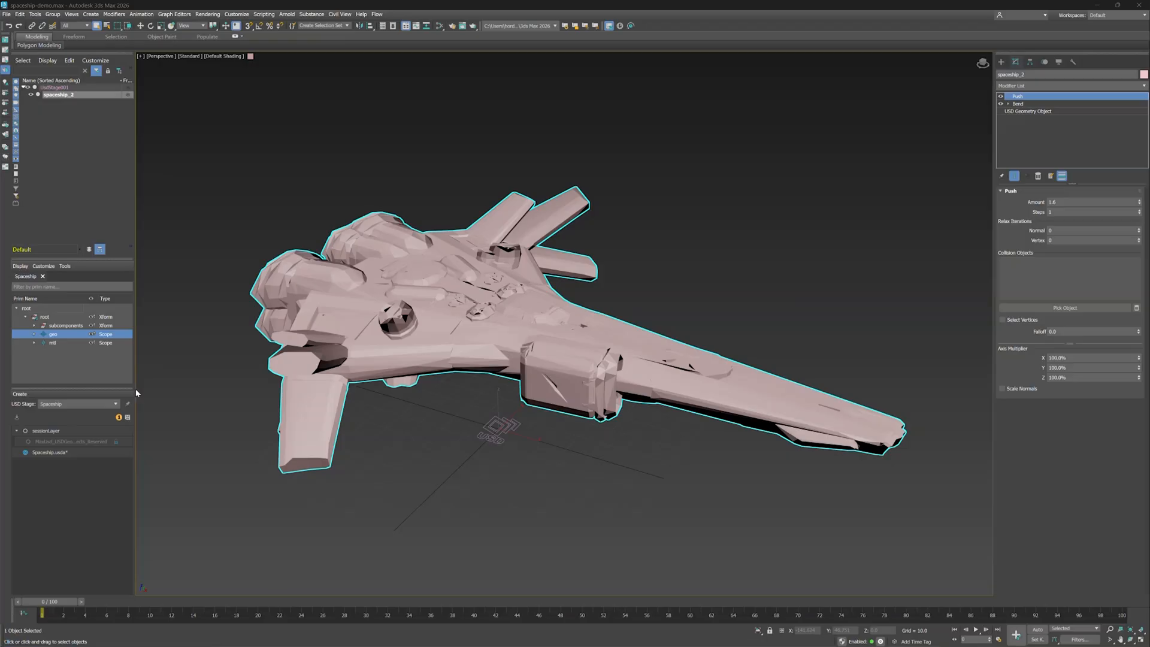
click(35, 333)
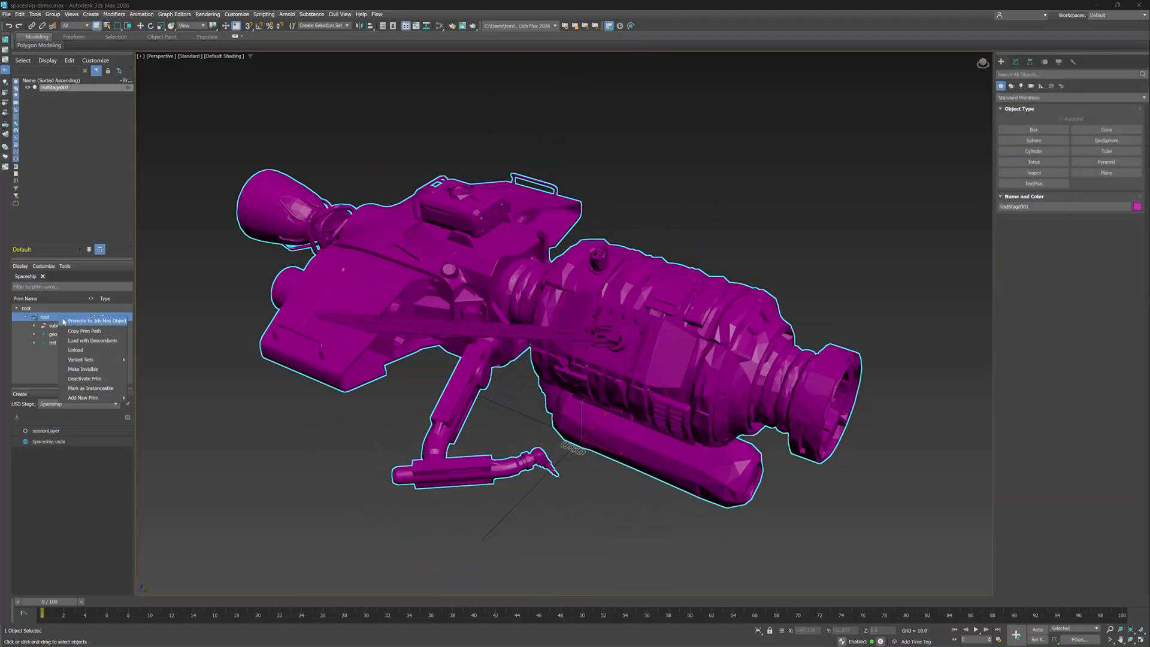
Promote the root prim to a 3ds Max object and confirm Duplicate as USD Data, creating UsdStage002
click(98, 321)
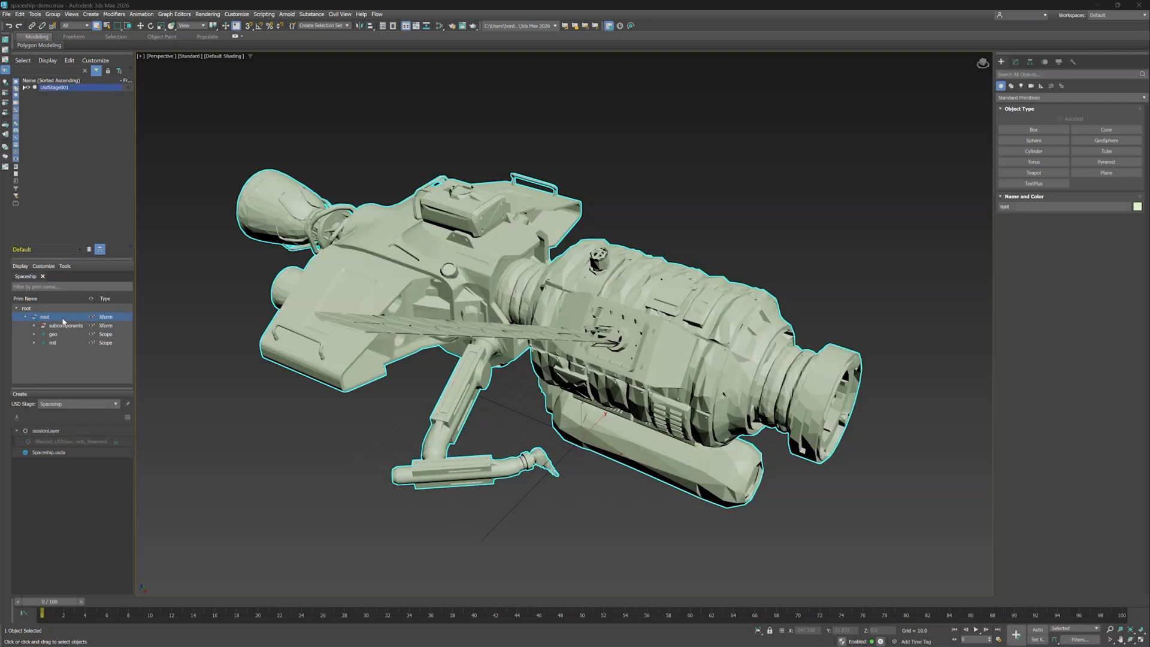
click(22, 89)
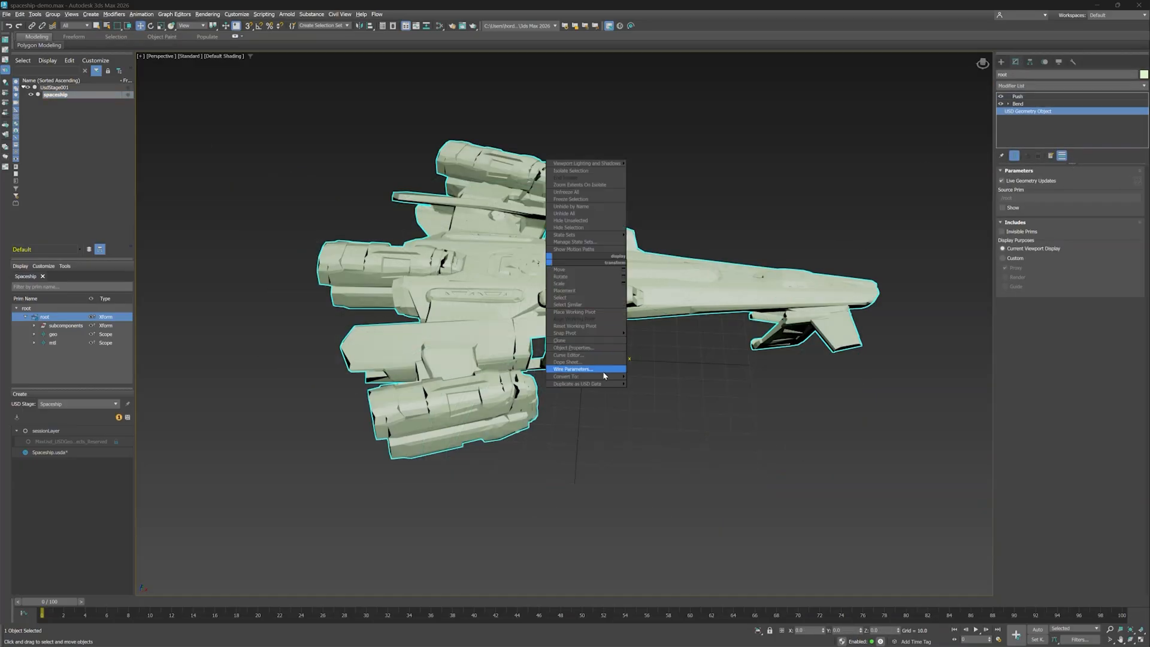
click(576, 384)
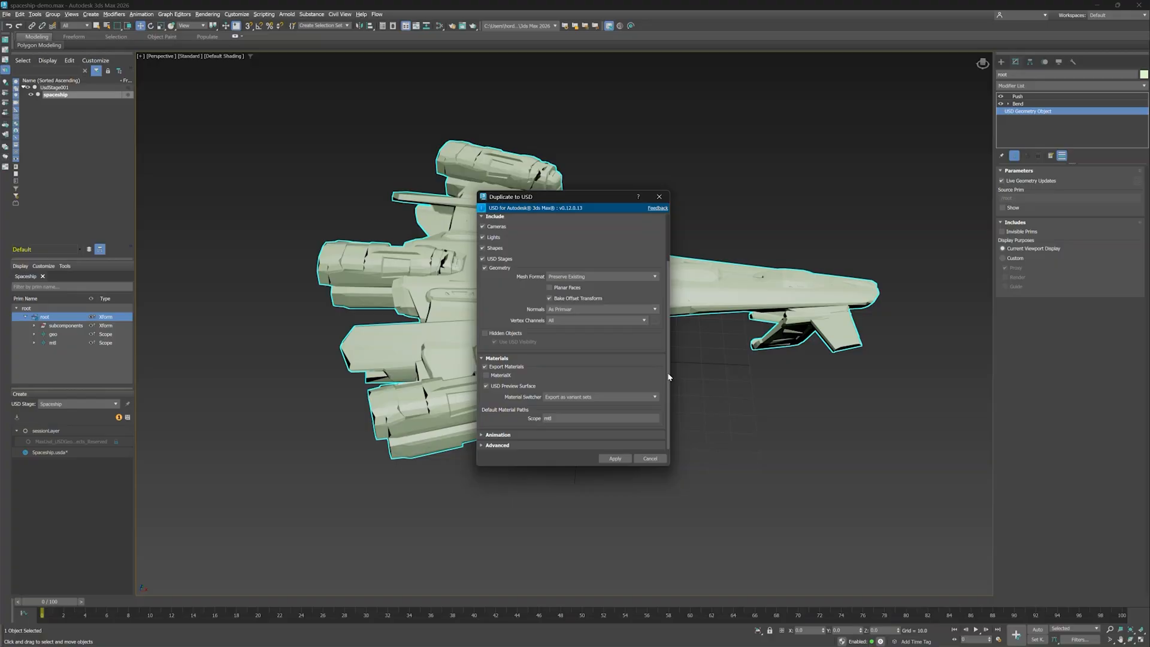
click(615, 458)
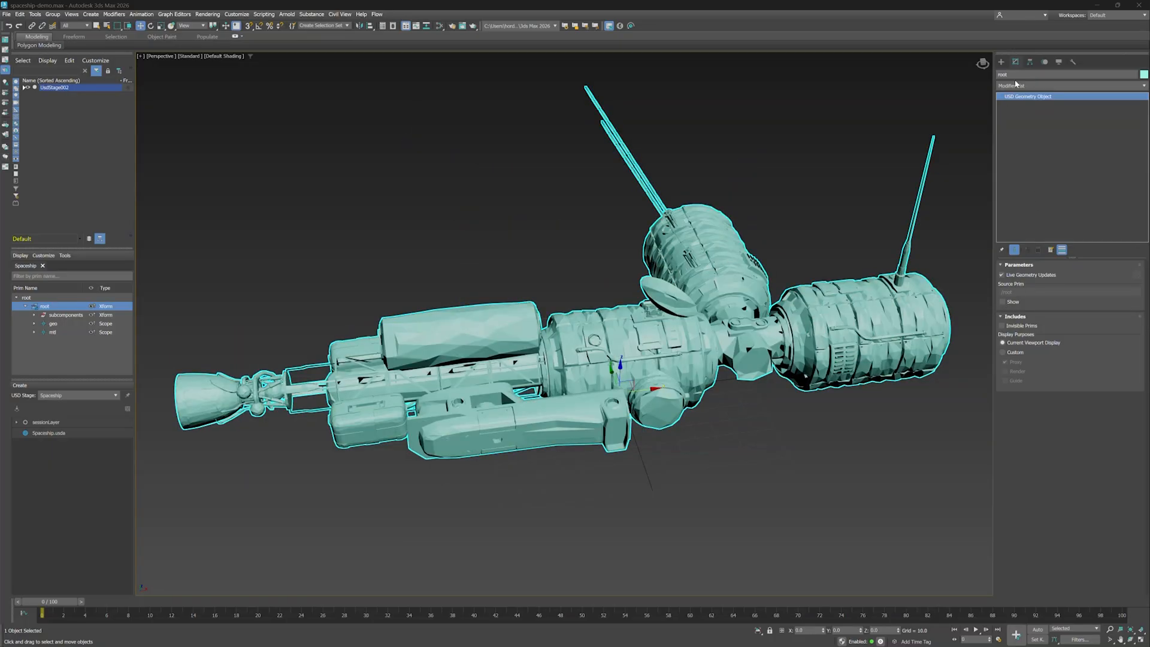
Apply a Ripple modifier to the second stage's ship and raise Amplitude 1 so the hull waves
click(1073, 86)
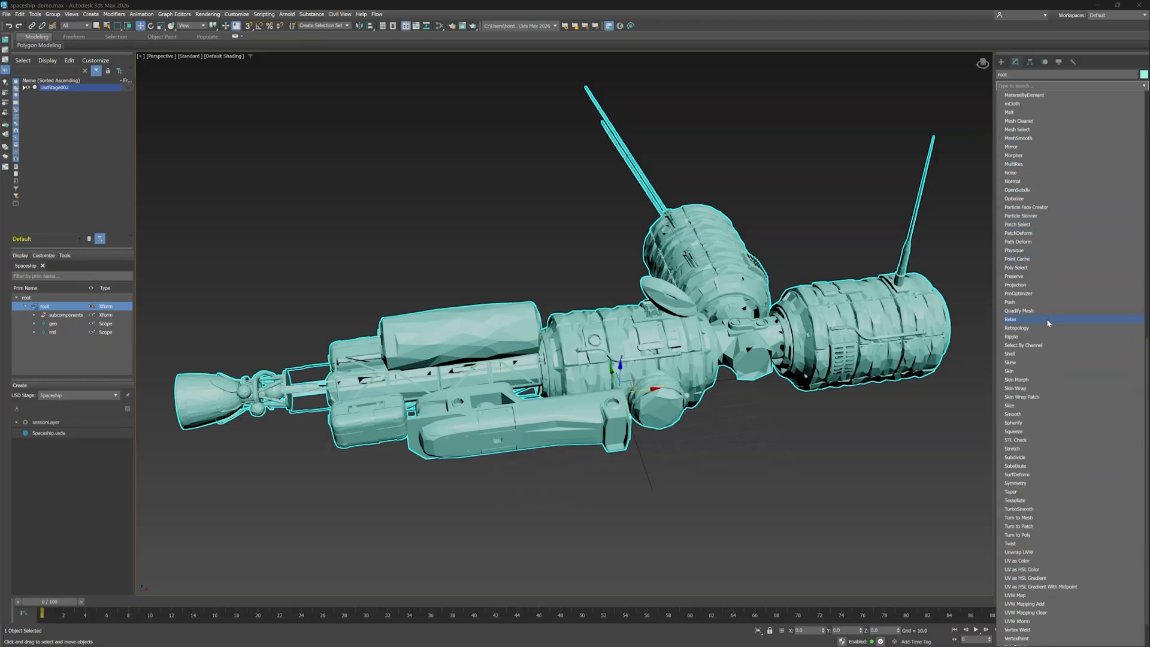
click(1012, 336)
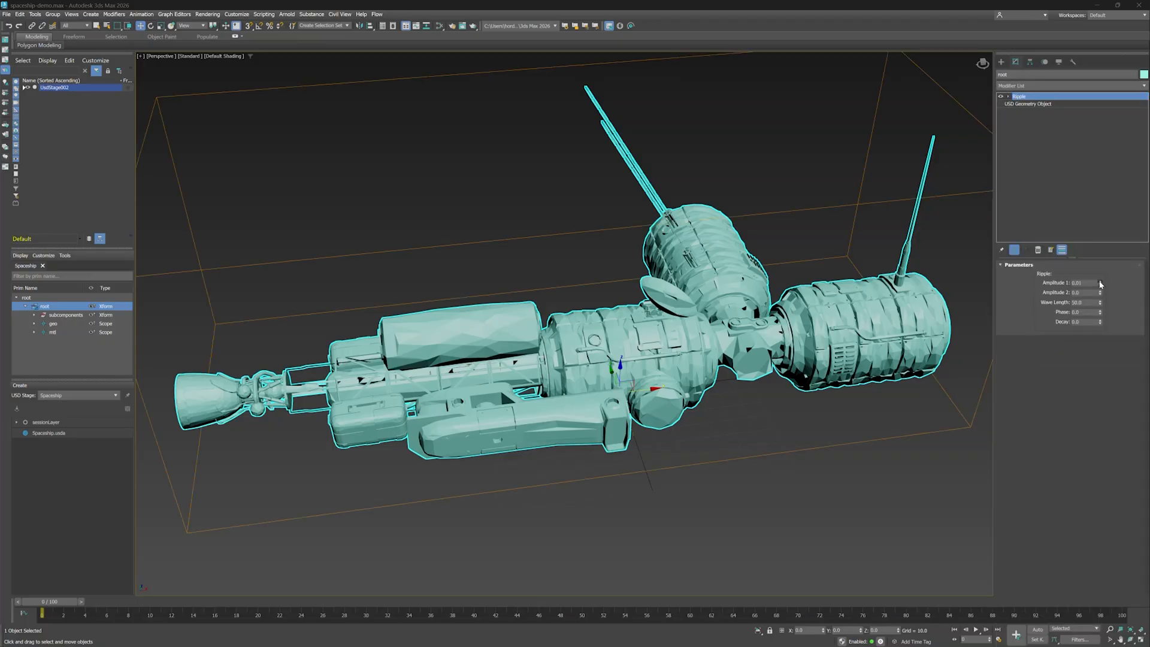
drag(1097, 283, 1096, 267)
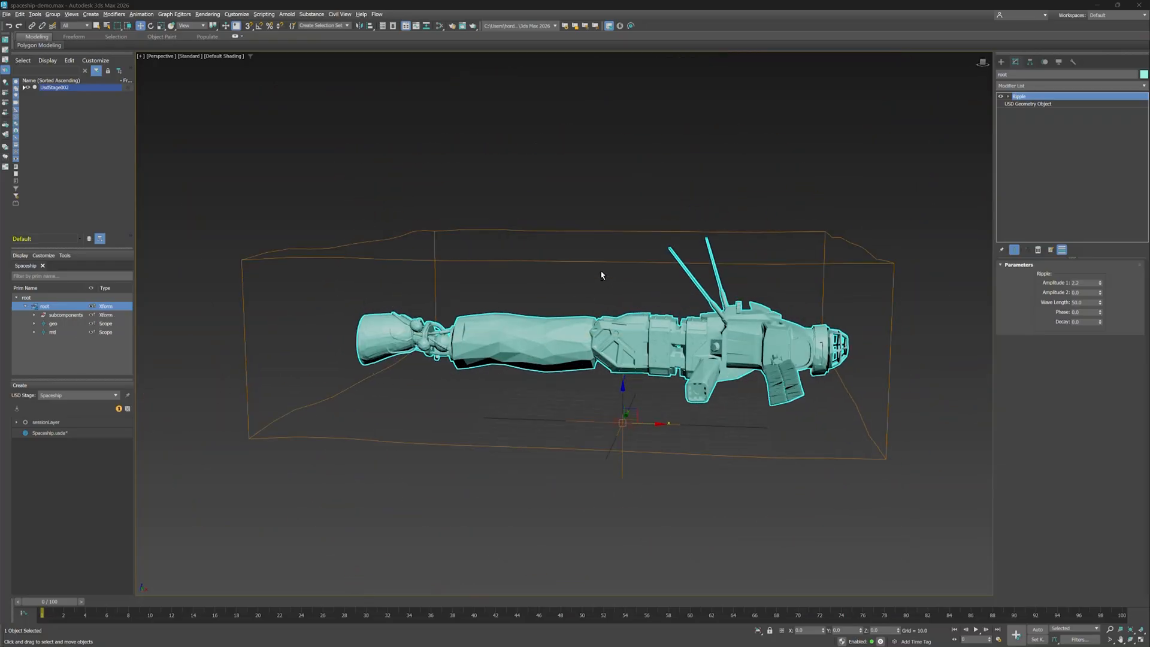
drag(602, 276, 655, 285)
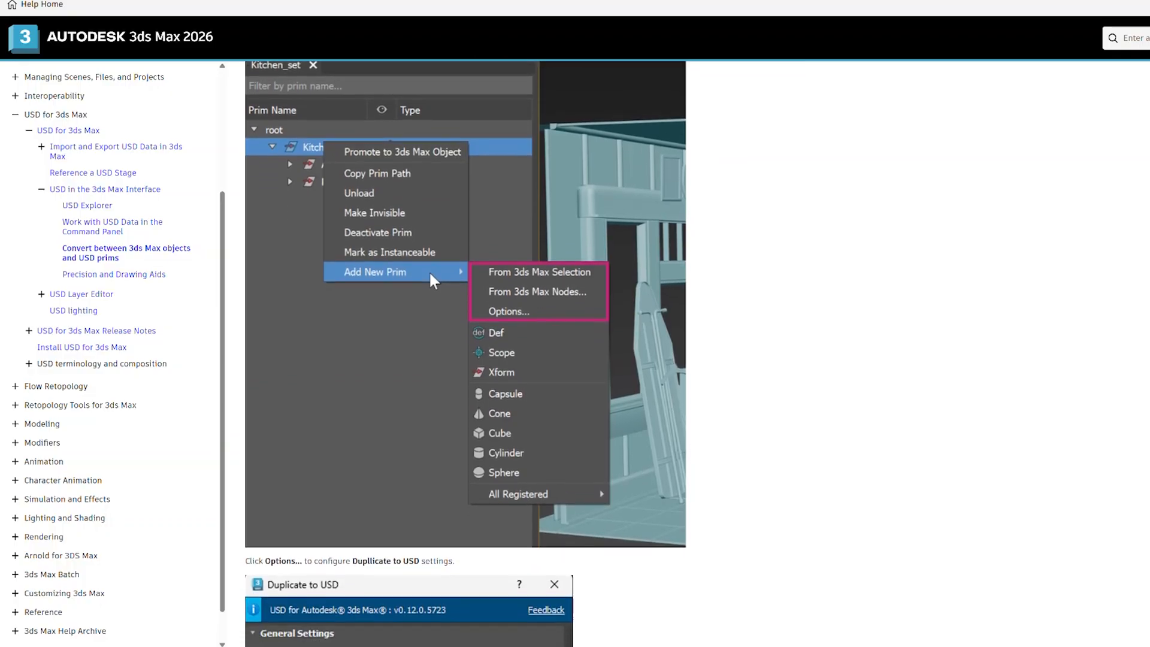
Scroll the conversion help page down to the Duplicate to USD settings dialog
scroll(down, 3)
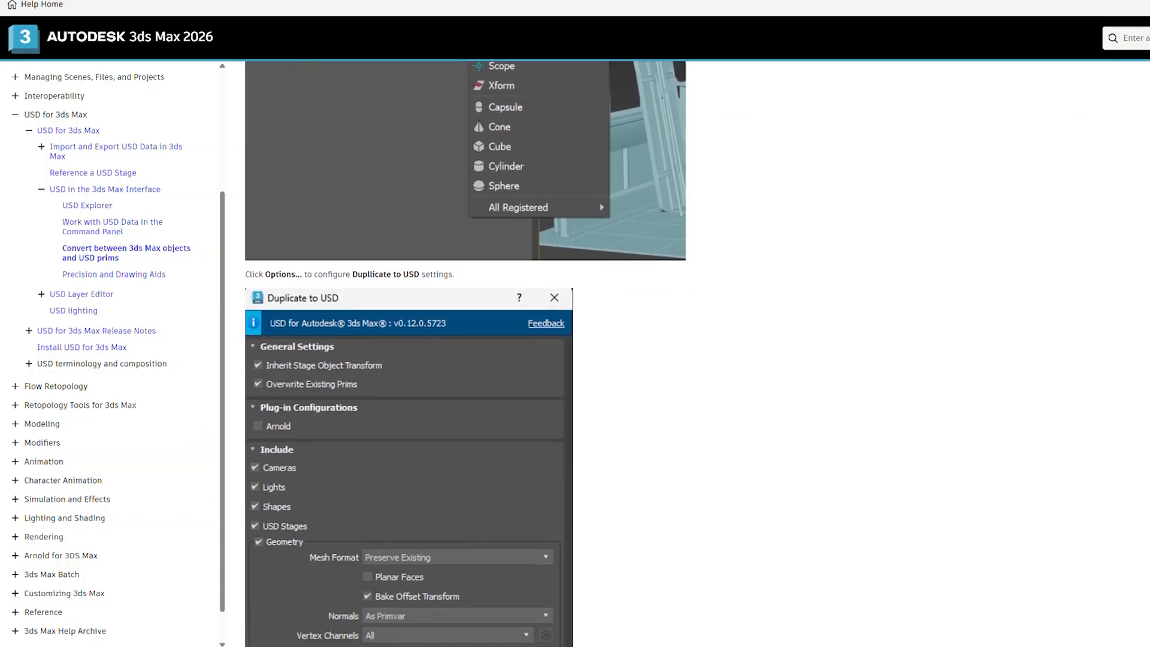
scroll(down, 3)
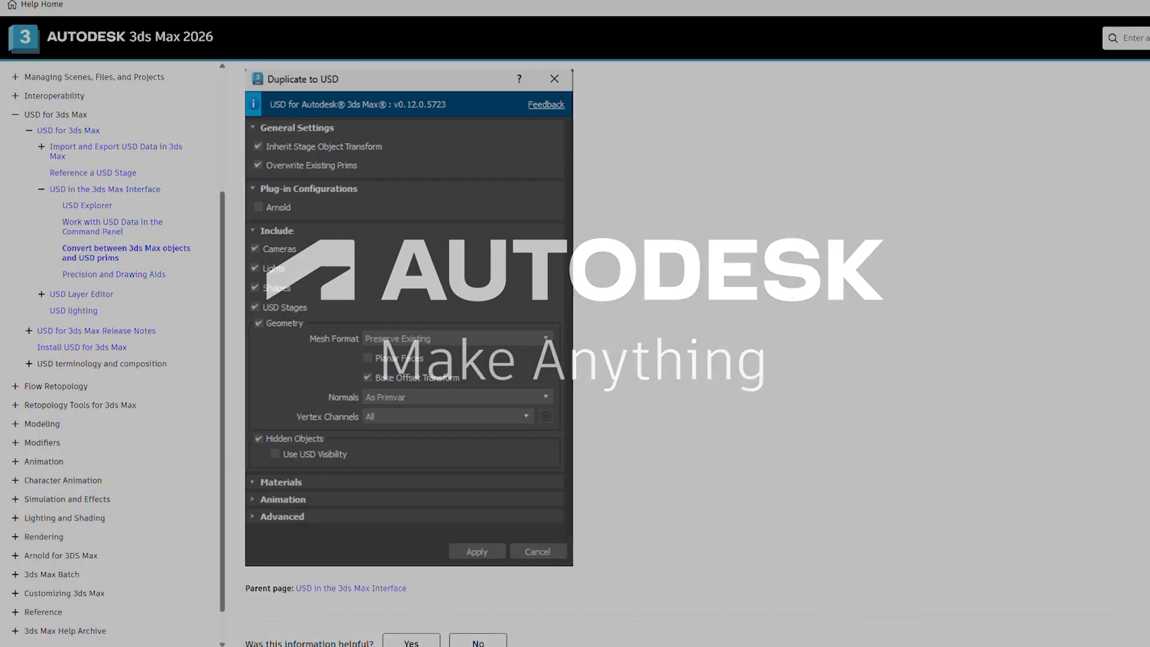